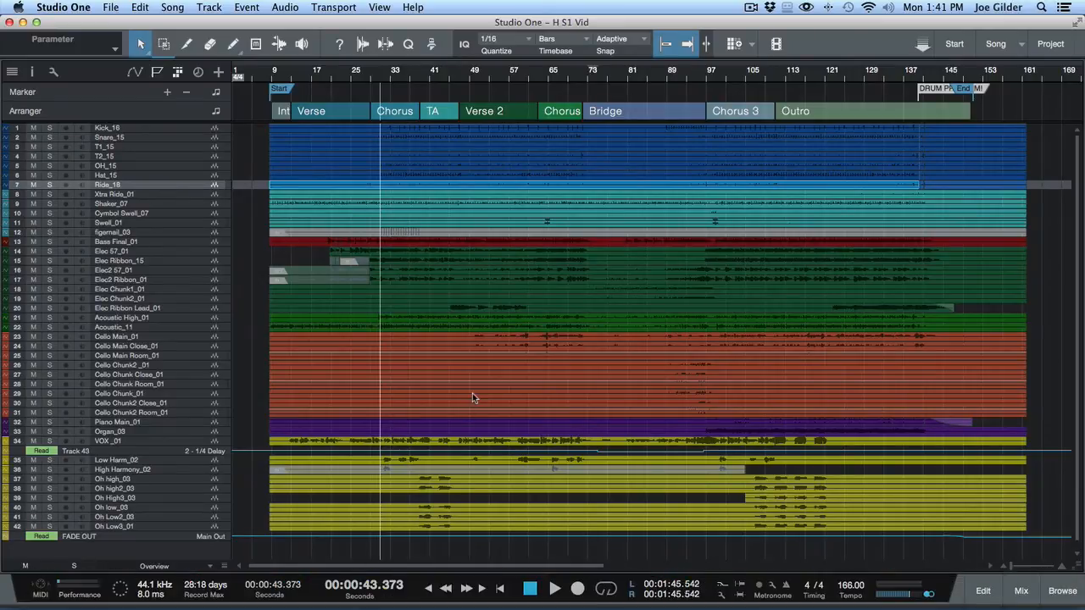
Step: Show the mixer with the drum, bass and guitar channels below the arrangement
{"action": "left_click", "coordinate": [1021, 590]}
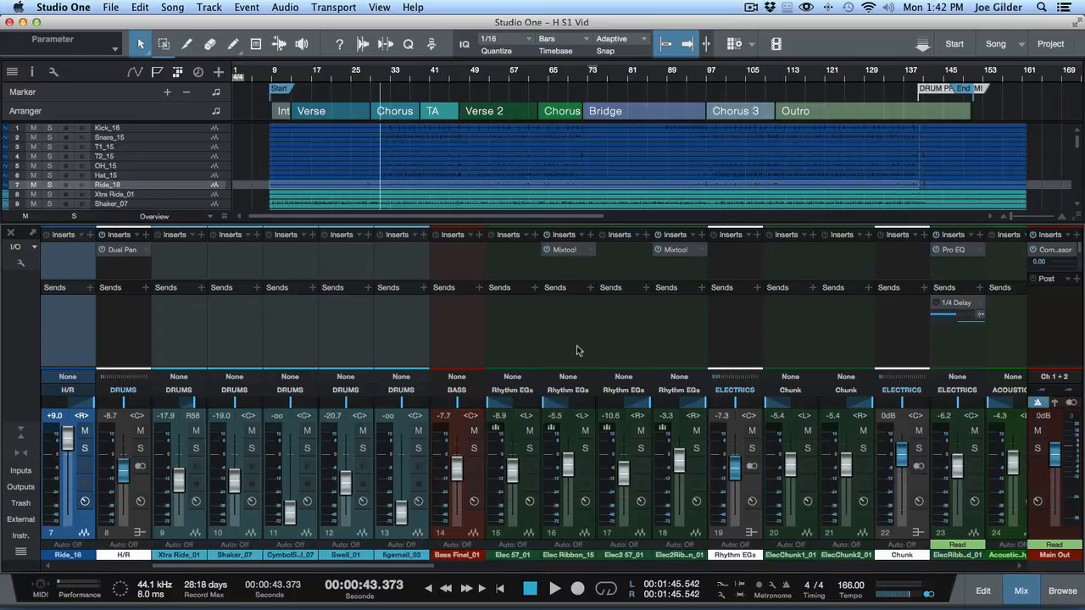
{"action": "mouse_move", "coordinate": [783, 345]}
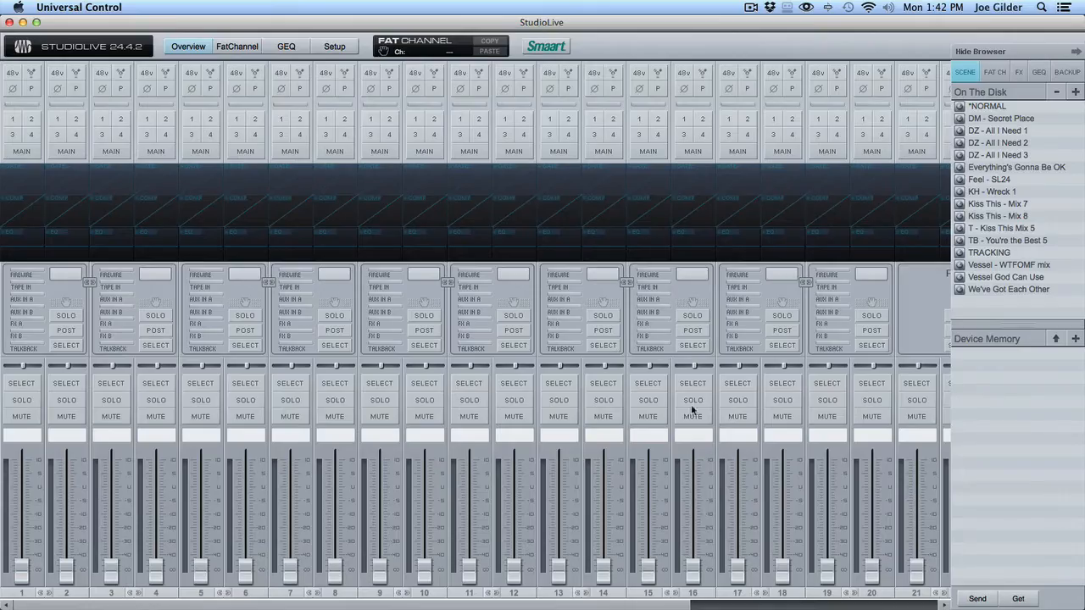
Step: Switch Universal Control to the Fat Channel view for the StudioLive mixer
{"action": "left_click", "coordinate": [237, 46]}
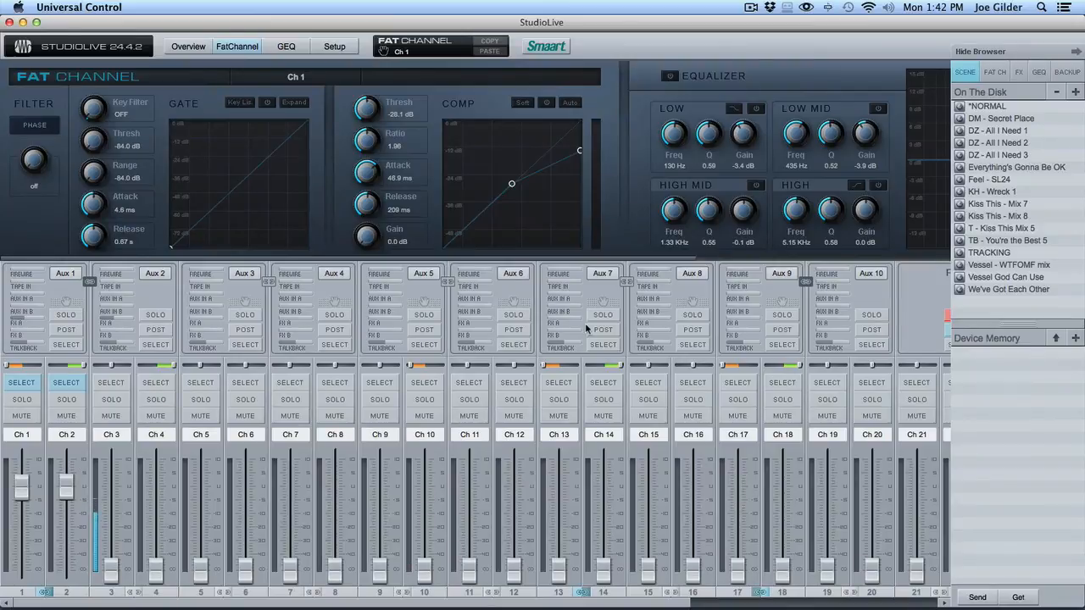
{"action": "mouse_move", "coordinate": [258, 495]}
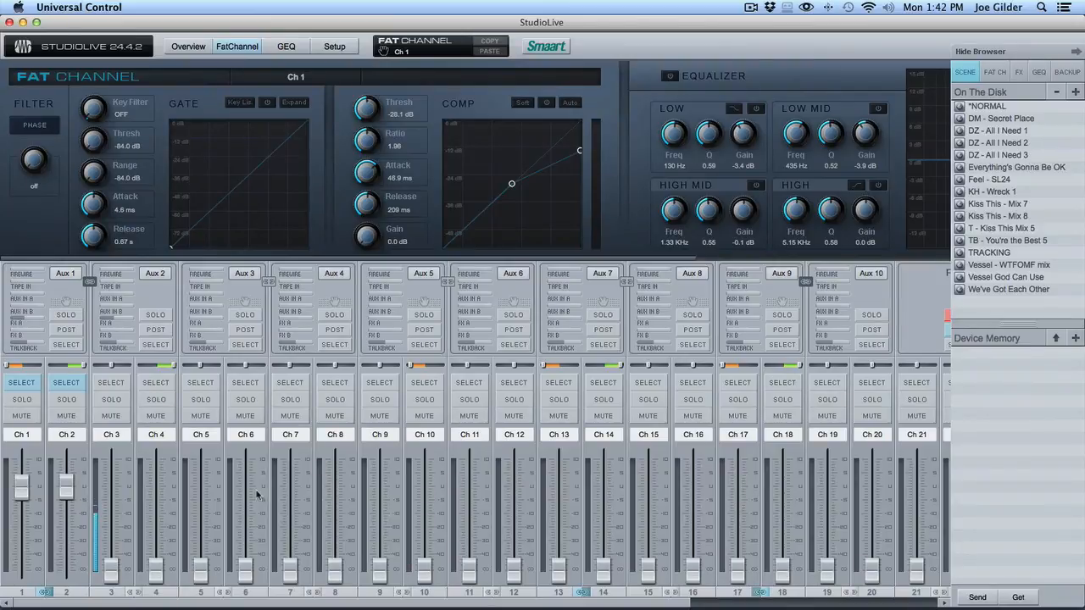
{"action": "mouse_move", "coordinate": [651, 538]}
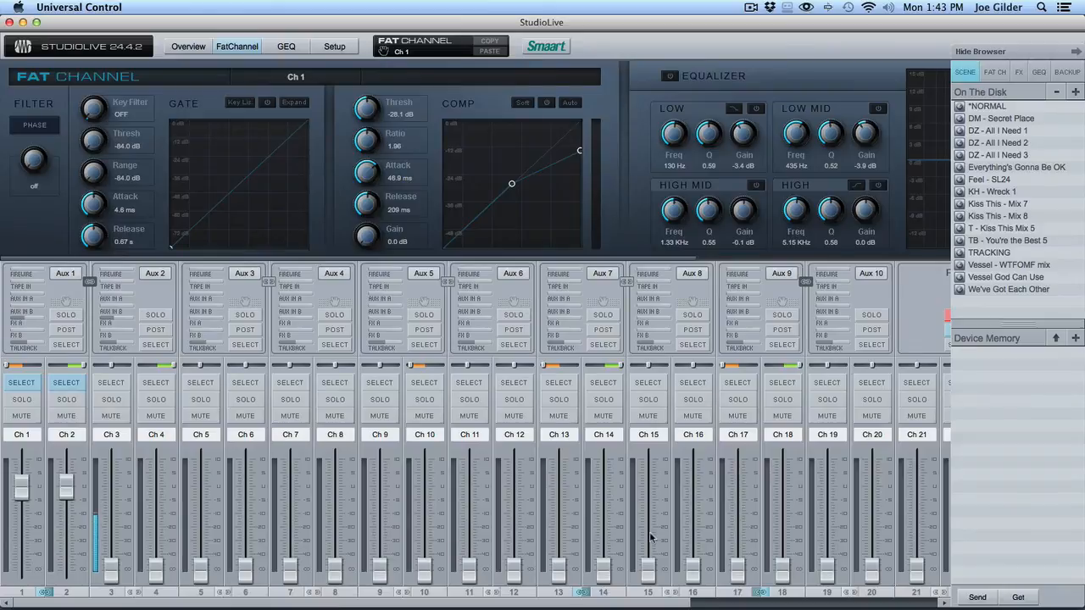
{"action": "mouse_move", "coordinate": [477, 532]}
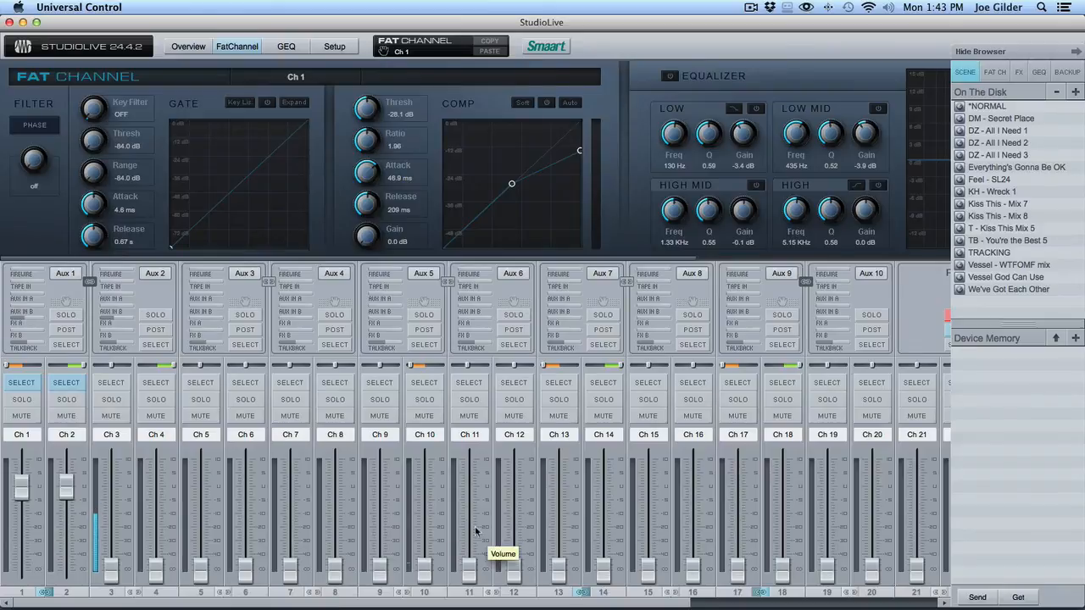
{"action": "mouse_move", "coordinate": [332, 484]}
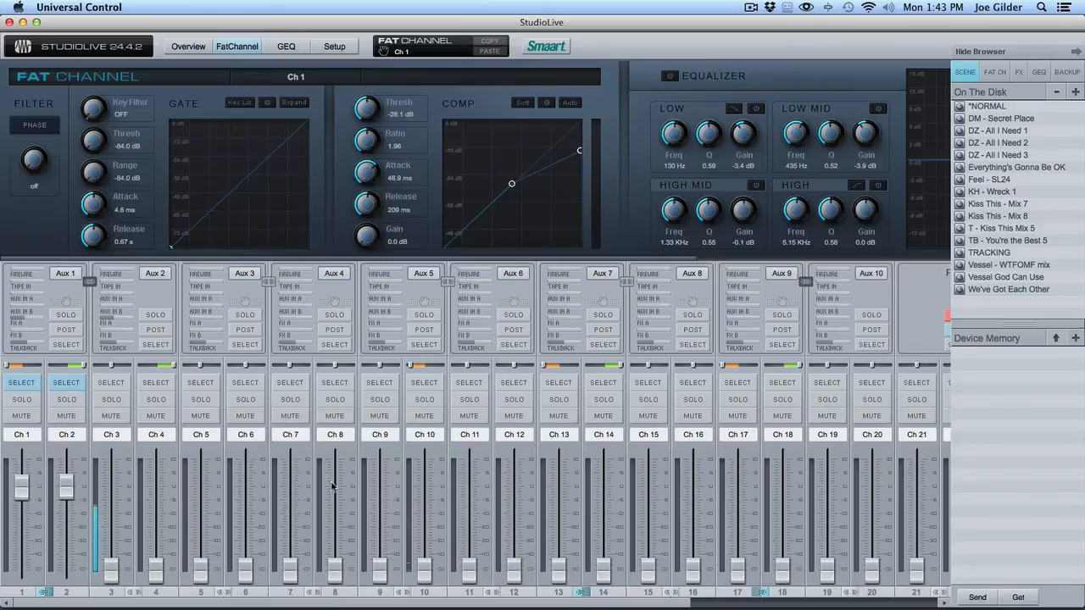
{"action": "mouse_move", "coordinate": [284, 478]}
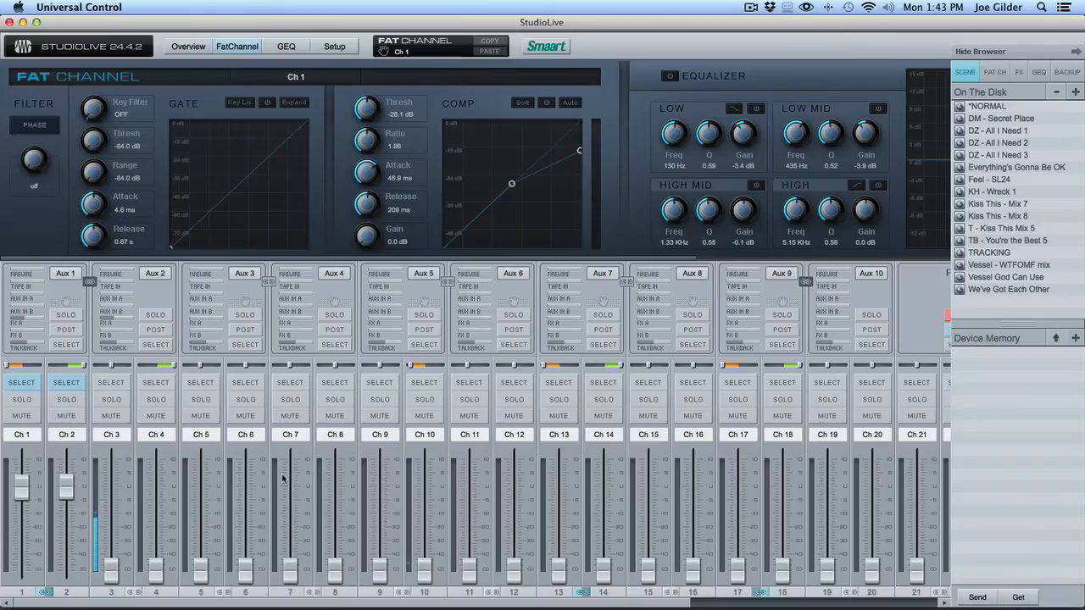
{"action": "mouse_move", "coordinate": [168, 300]}
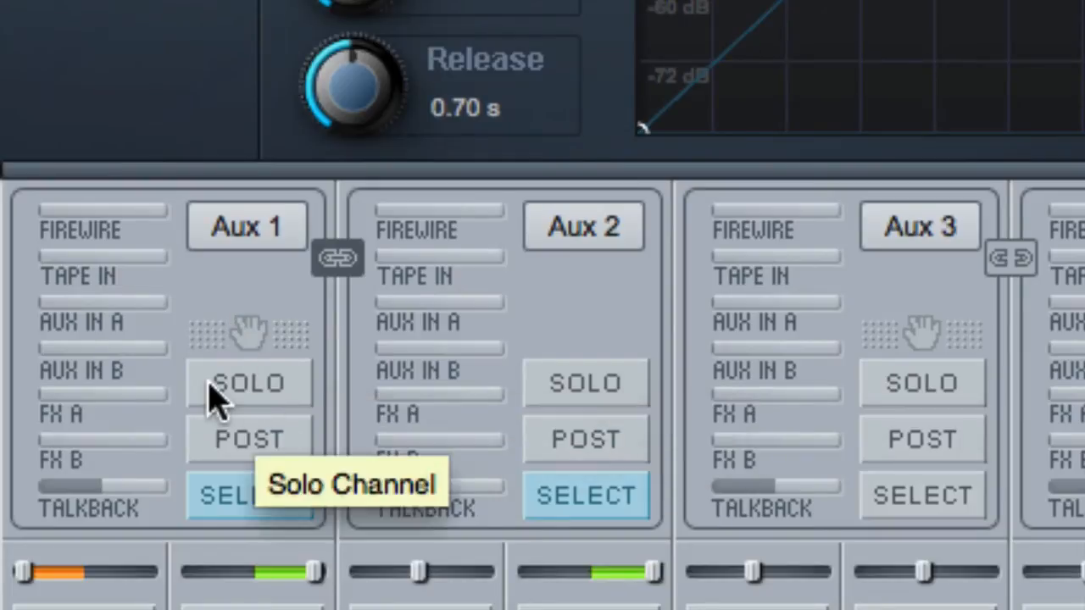
Step: Scroll through Aux 2's gate, compressor and EQ in the Fat Channel
{"action": "scroll", "scroll_direction": "down", "scroll_amount": 3}
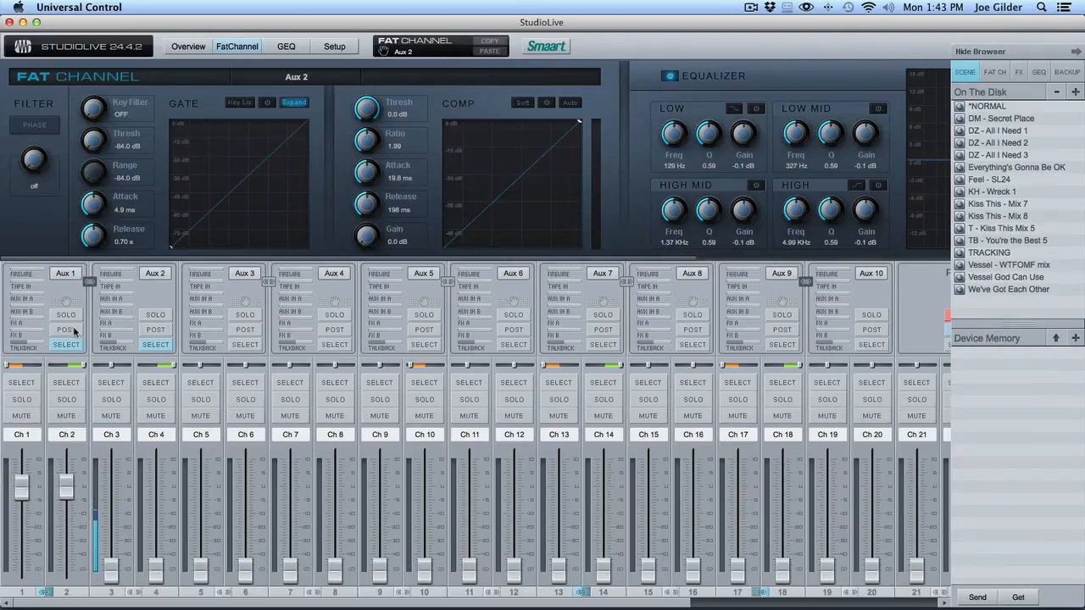
{"action": "mouse_move", "coordinate": [112, 383]}
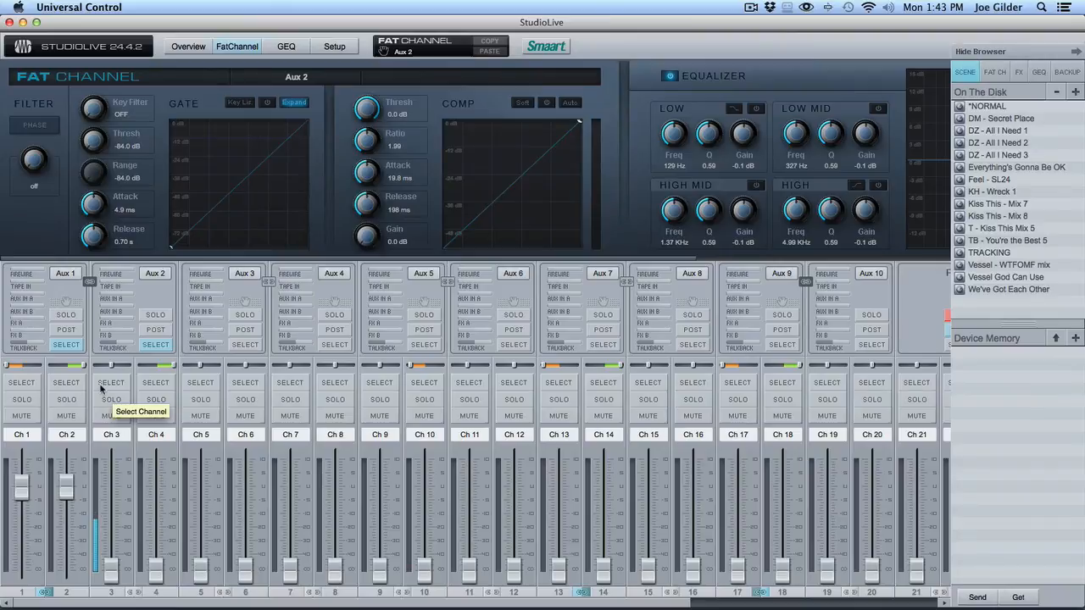
{"action": "mouse_move", "coordinate": [424, 167]}
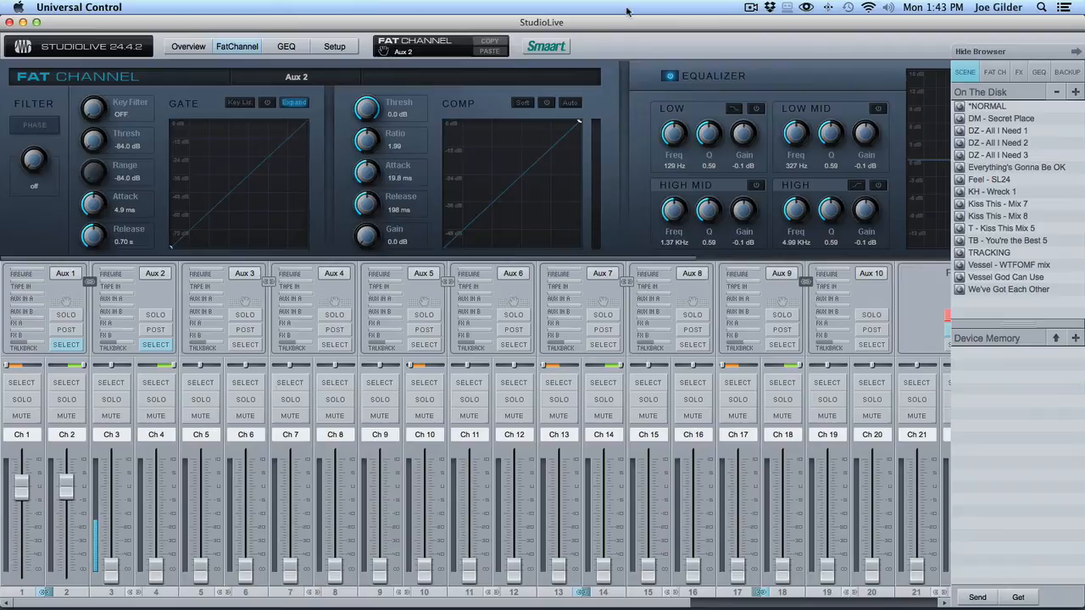
{"action": "mouse_move", "coordinate": [561, 102]}
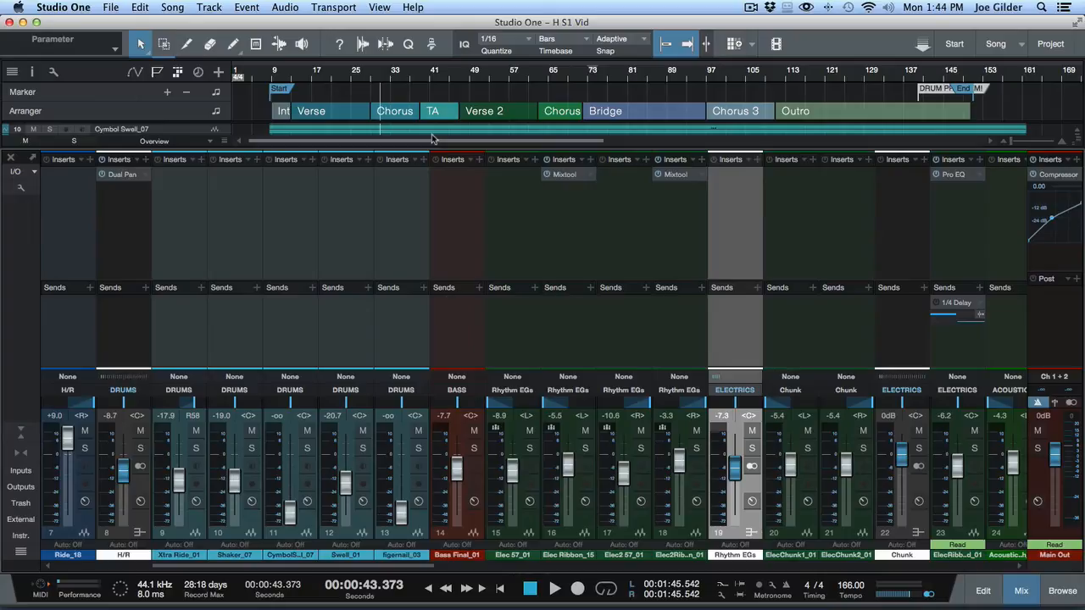
Step: Show Audio Setup preferences for the PreSonus FireStudio, leaving block size at 512 samples
{"action": "left_click", "coordinate": [63, 7]}
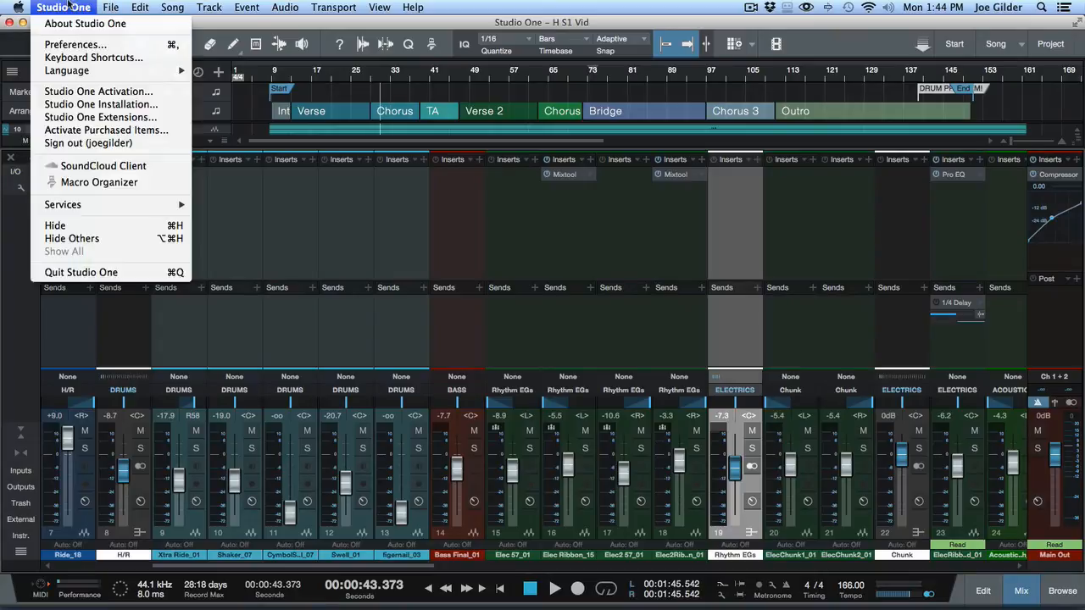
{"action": "left_click", "coordinate": [75, 44]}
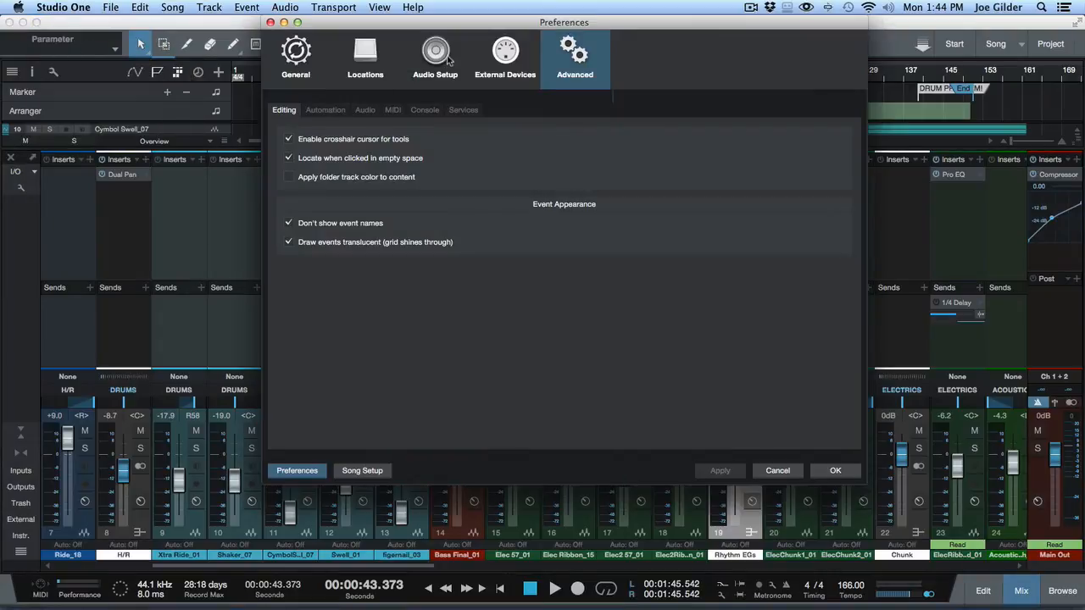
{"action": "left_click", "coordinate": [434, 54]}
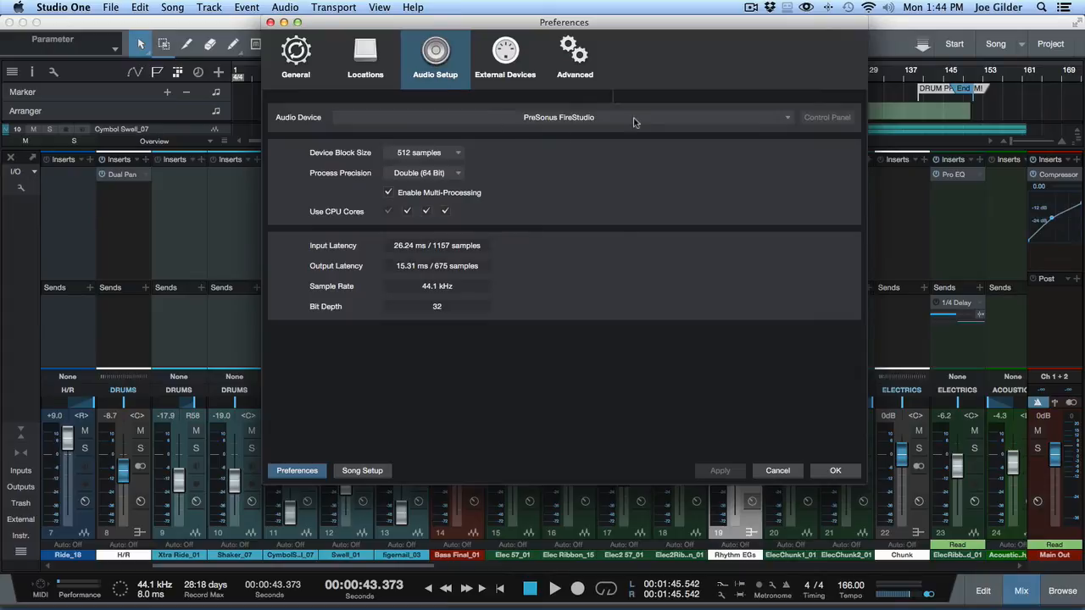
{"action": "mouse_move", "coordinate": [539, 269]}
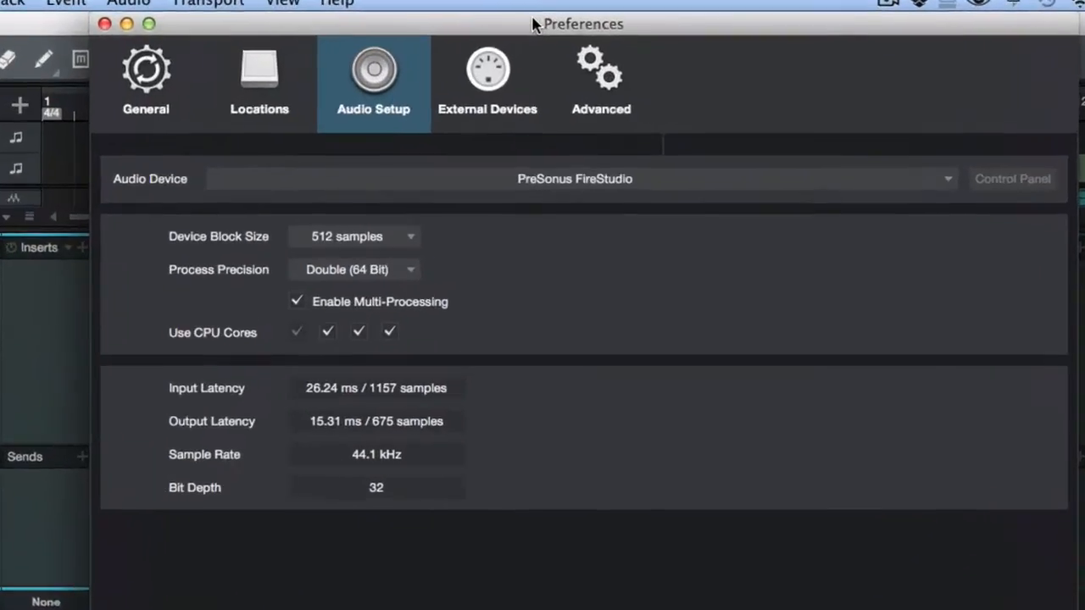
{"action": "left_click", "coordinate": [352, 236]}
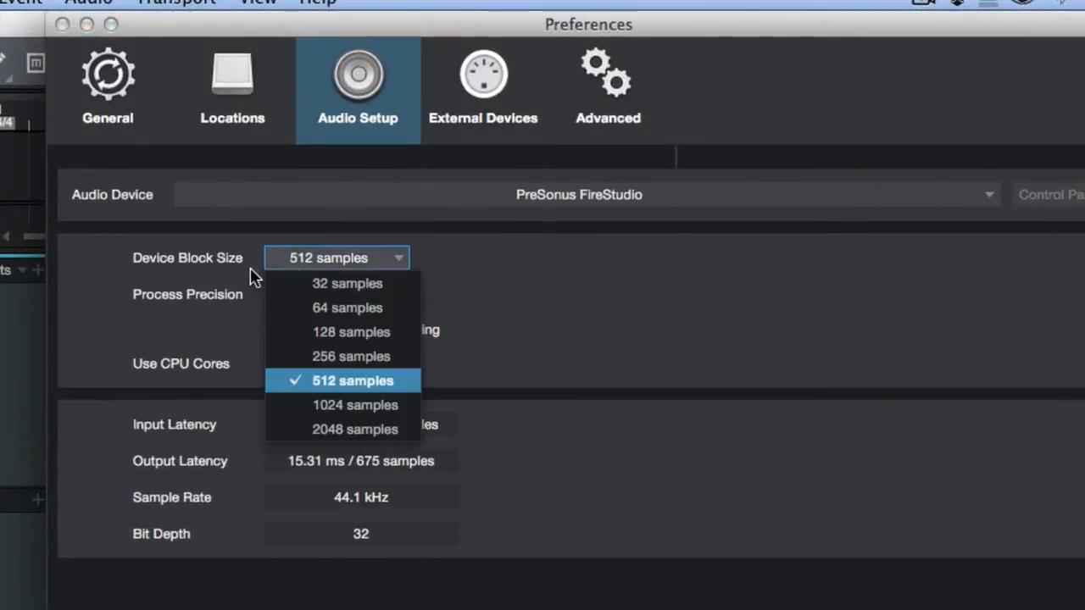
{"action": "left_click", "coordinate": [352, 380]}
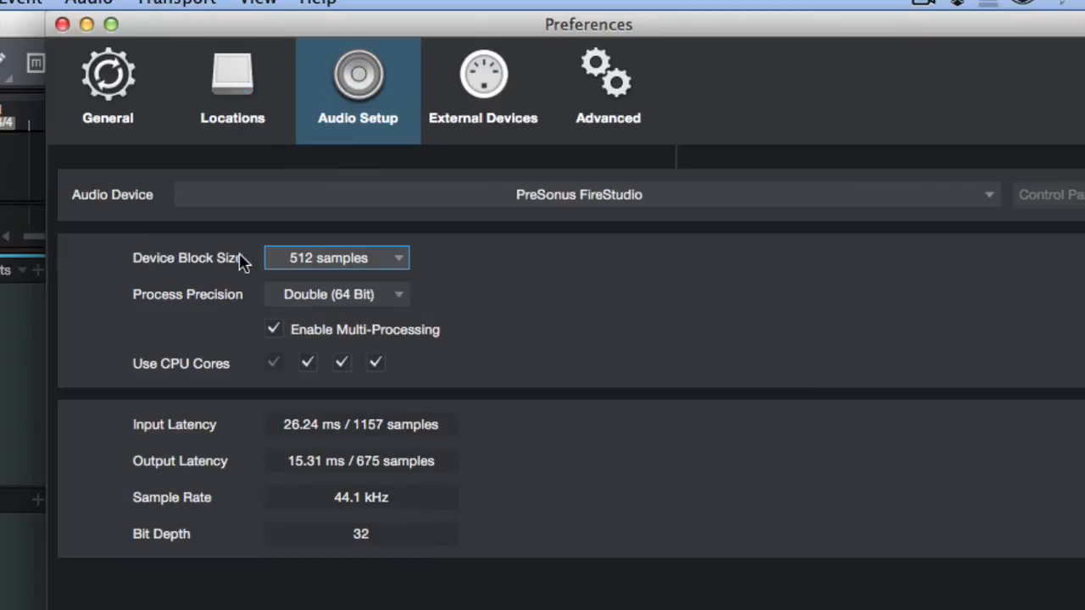
{"action": "mouse_move", "coordinate": [387, 404]}
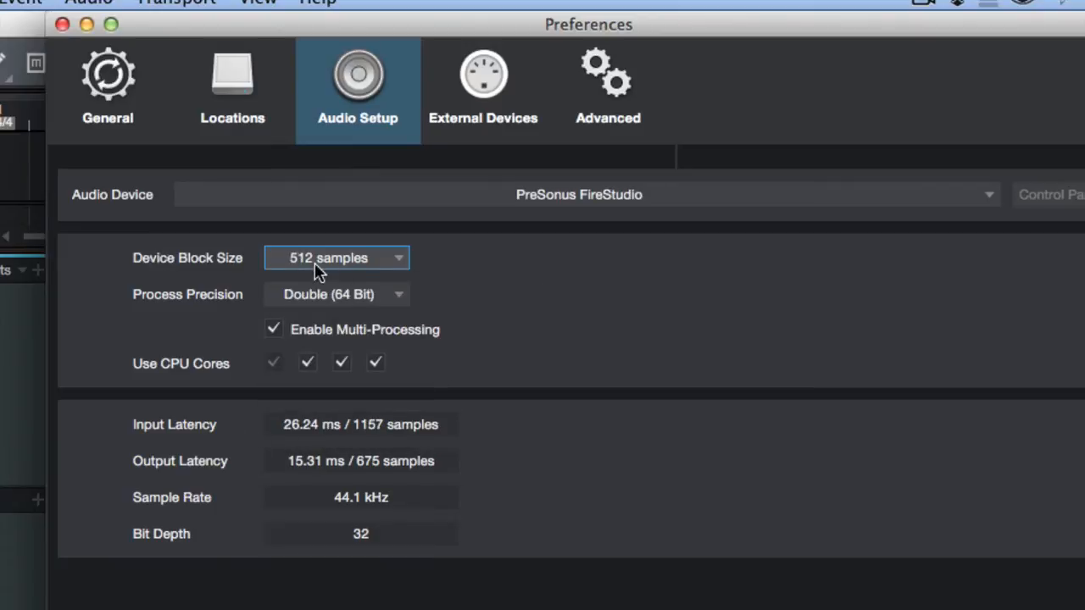
{"action": "mouse_move", "coordinate": [353, 434]}
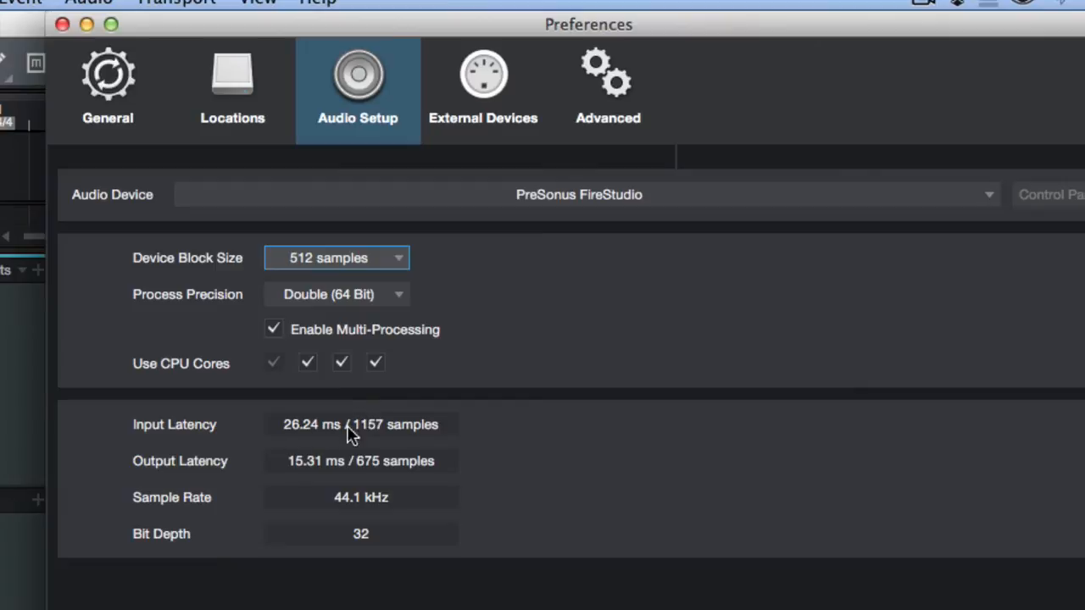
{"action": "mouse_move", "coordinate": [295, 435]}
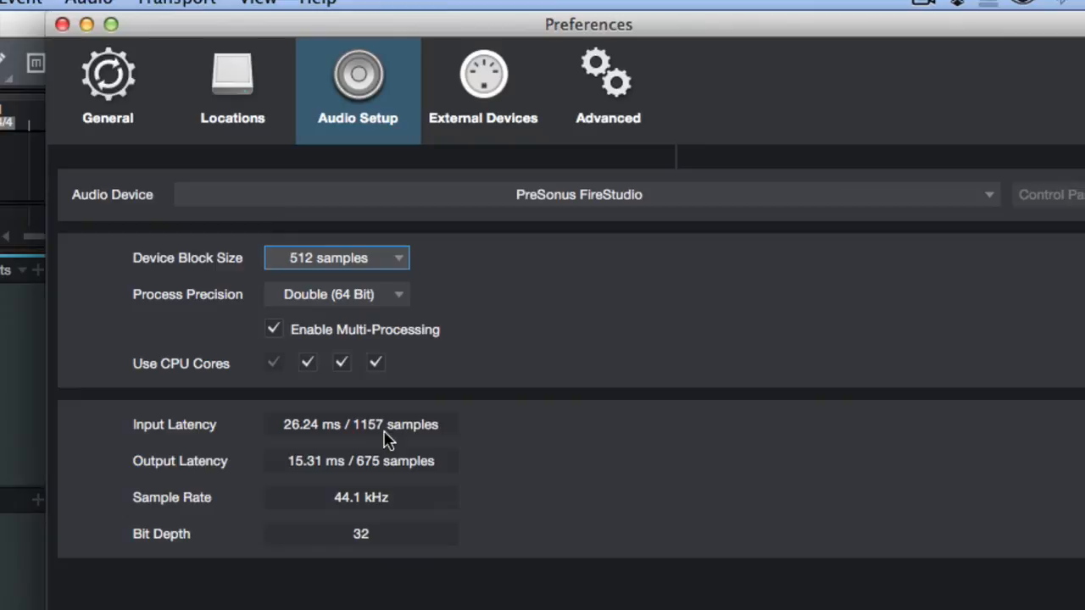
{"action": "mouse_move", "coordinate": [319, 424]}
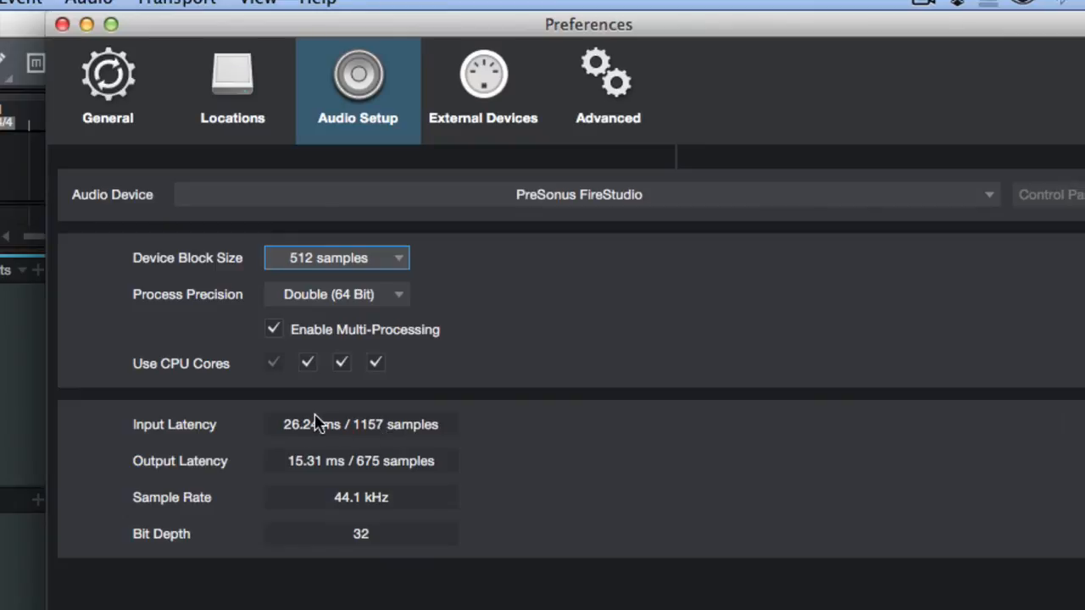
{"action": "left_click", "coordinate": [335, 257]}
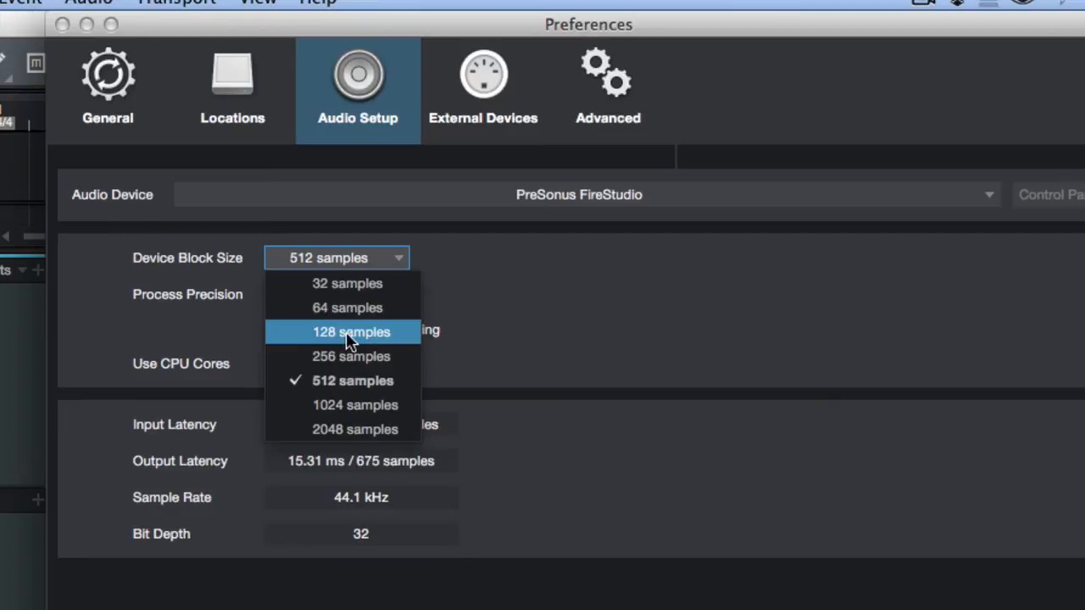
{"action": "mouse_move", "coordinate": [339, 309]}
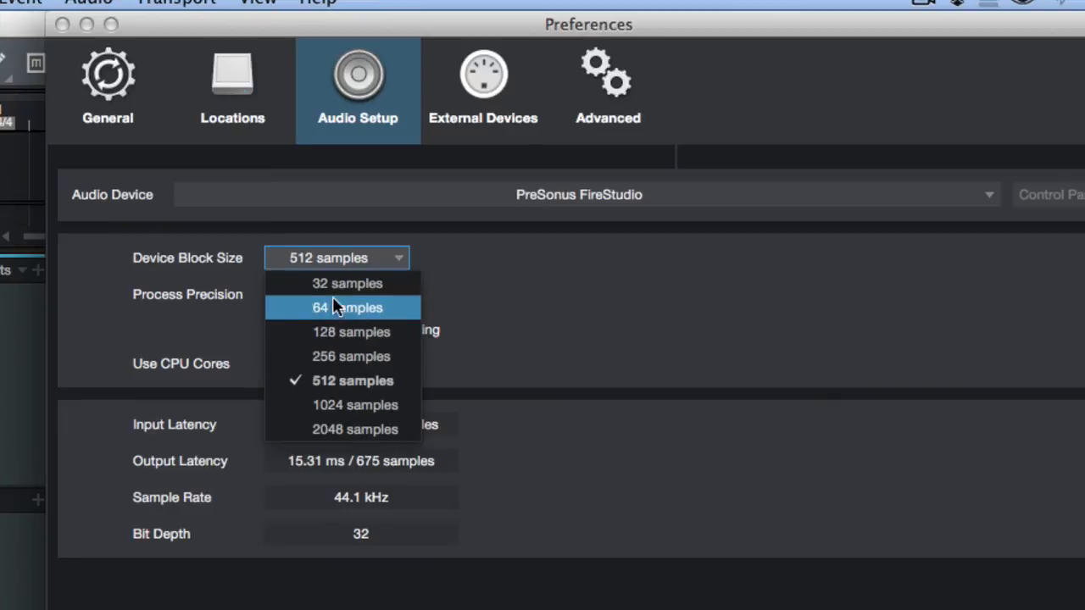
{"action": "left_click", "coordinate": [346, 307]}
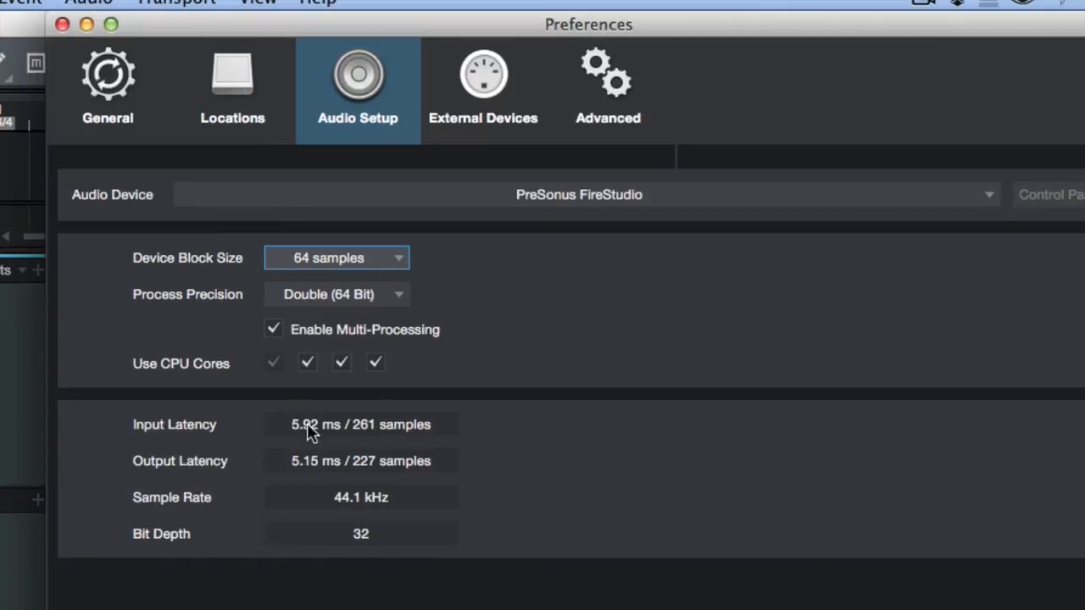
{"action": "left_click", "coordinate": [335, 258]}
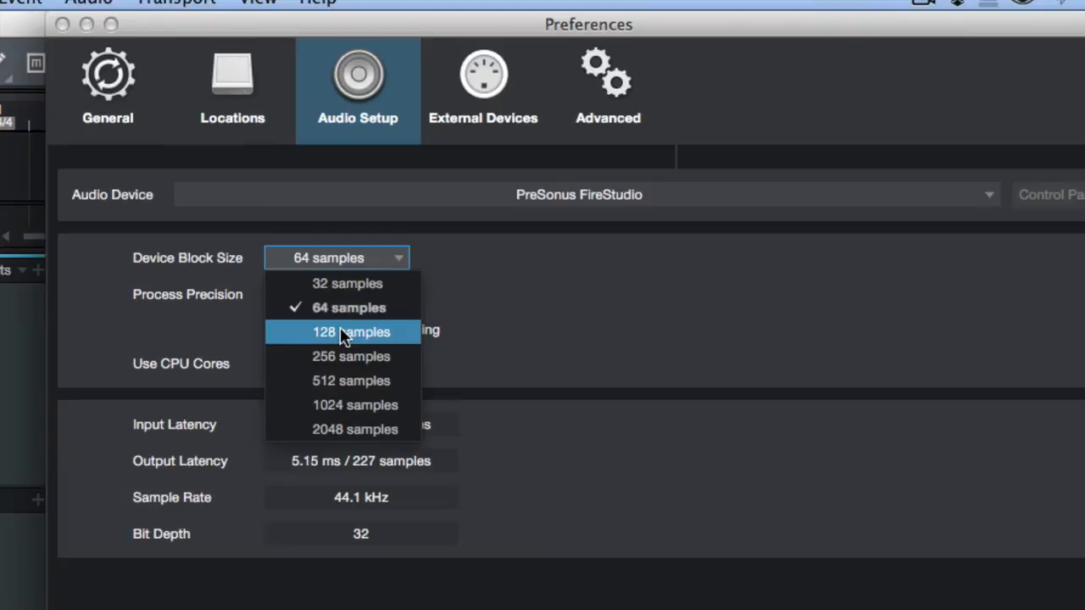
{"action": "left_click", "coordinate": [351, 356]}
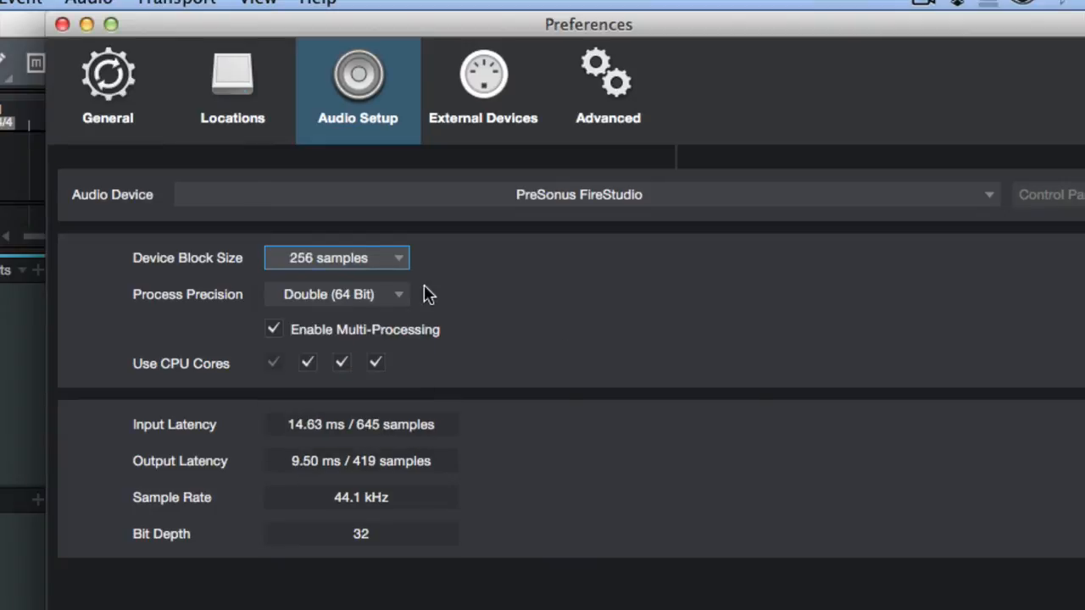
{"action": "left_click", "coordinate": [336, 258]}
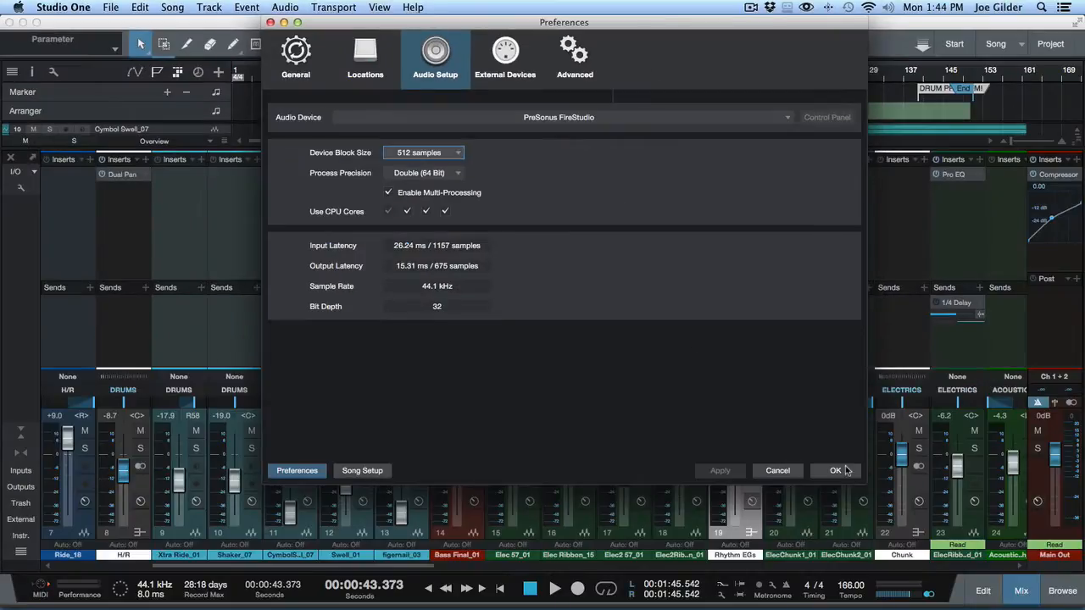
Step: Accept the audio settings, then relaunch Studio One from the crash dialog
{"action": "left_click", "coordinate": [834, 471]}
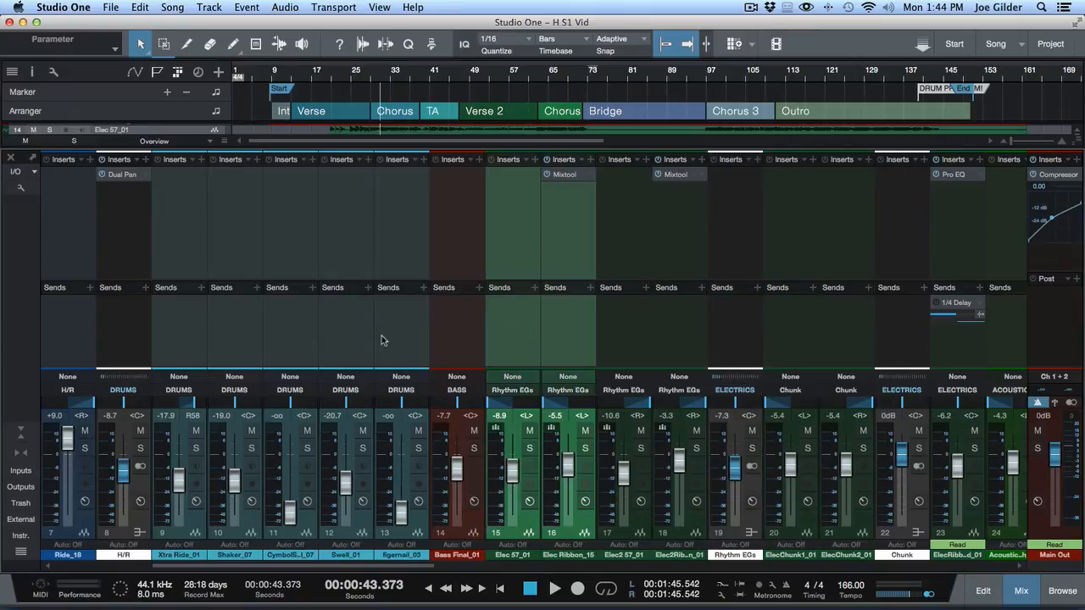
{"action": "mouse_move", "coordinate": [638, 329]}
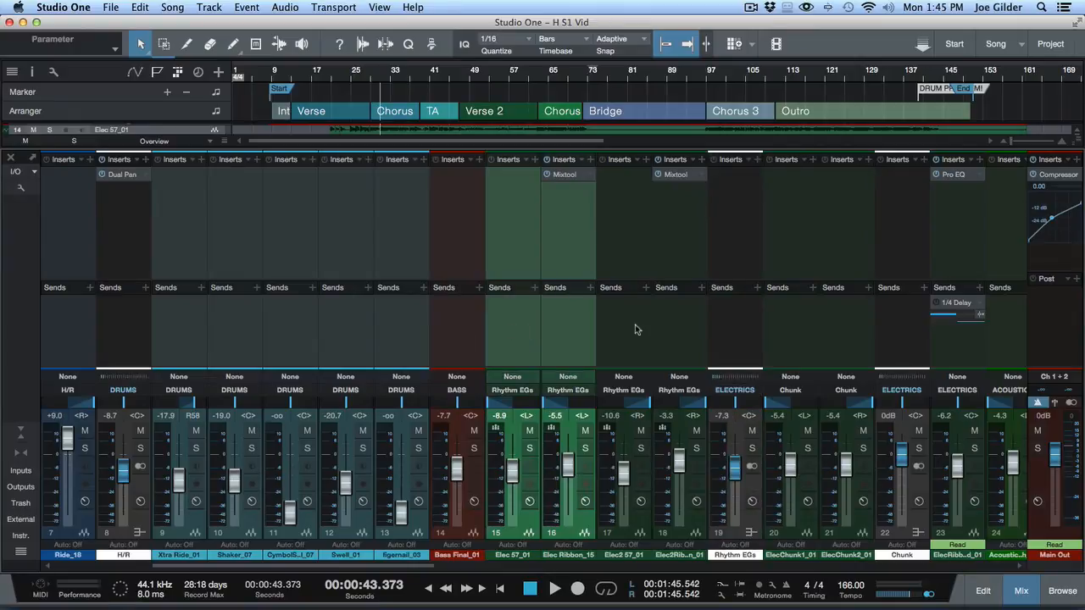
{"action": "mouse_move", "coordinate": [410, 317]}
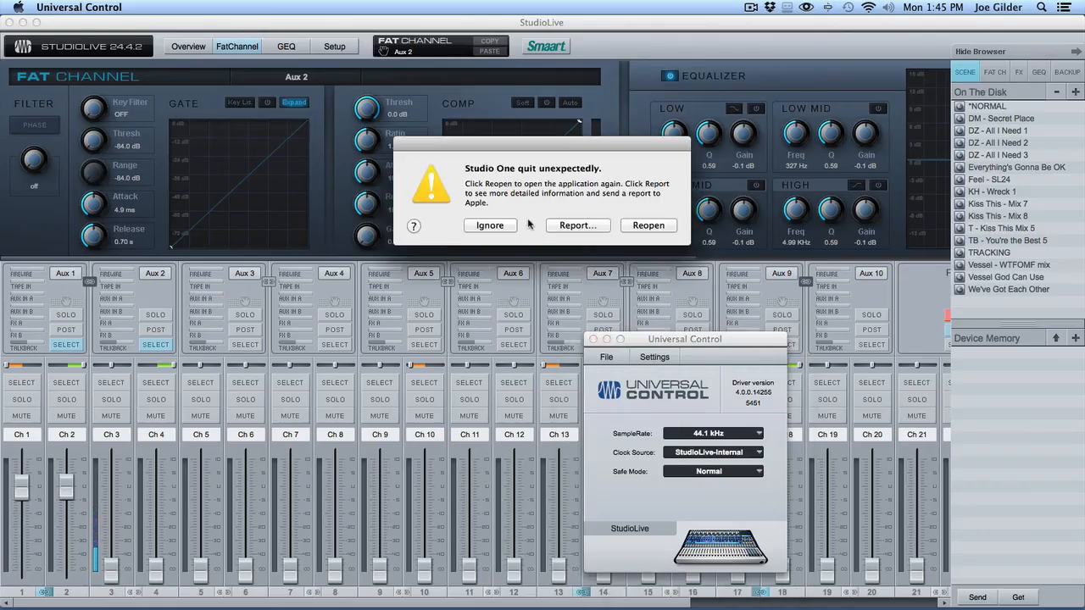
{"action": "left_click", "coordinate": [647, 224]}
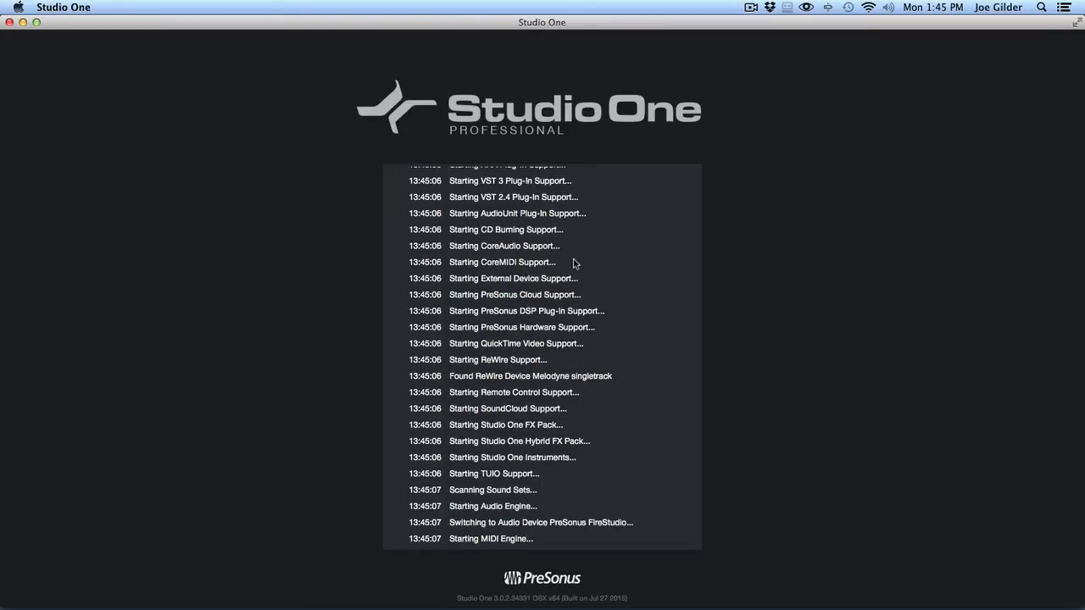
{"action": "mouse_move", "coordinate": [698, 281]}
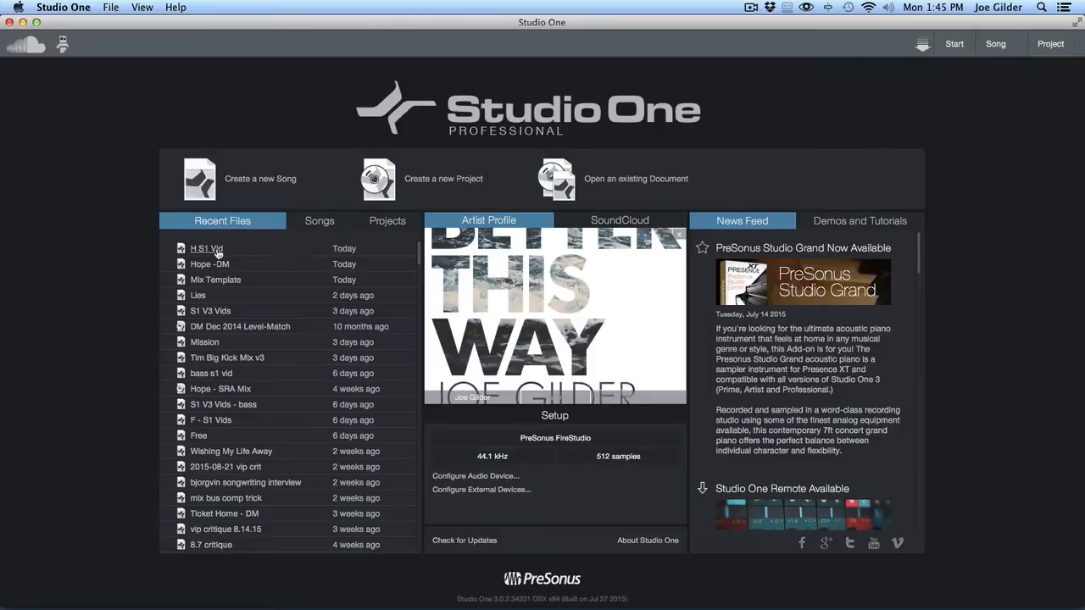
Step: Reopen the H 51 Vid song from Recent Files and scroll to its mixer
{"action": "double_click", "coordinate": [207, 248]}
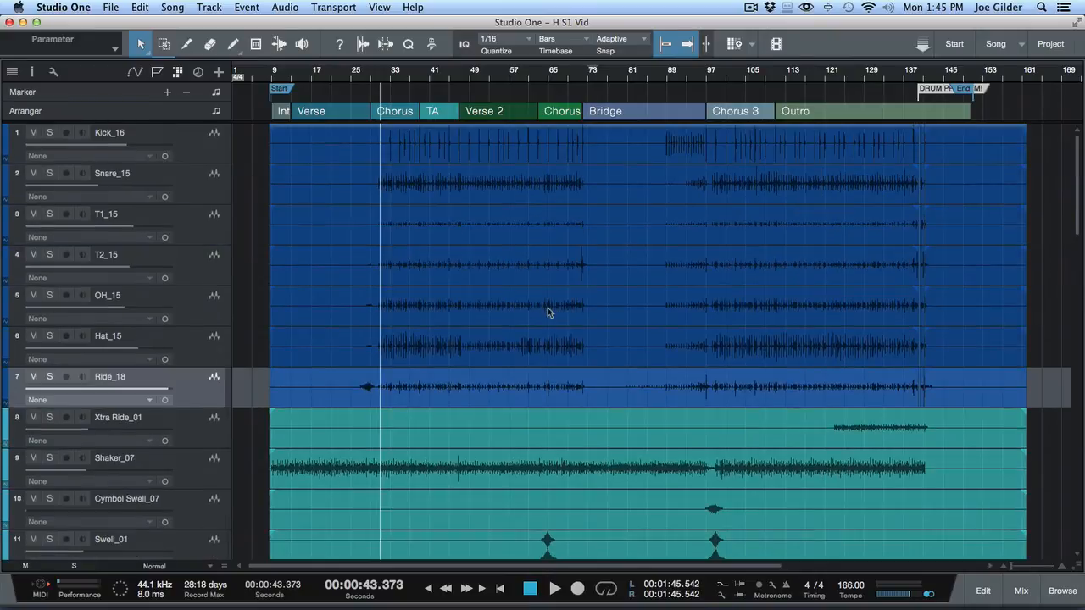
{"action": "scroll", "scroll_direction": "down", "scroll_amount": 3}
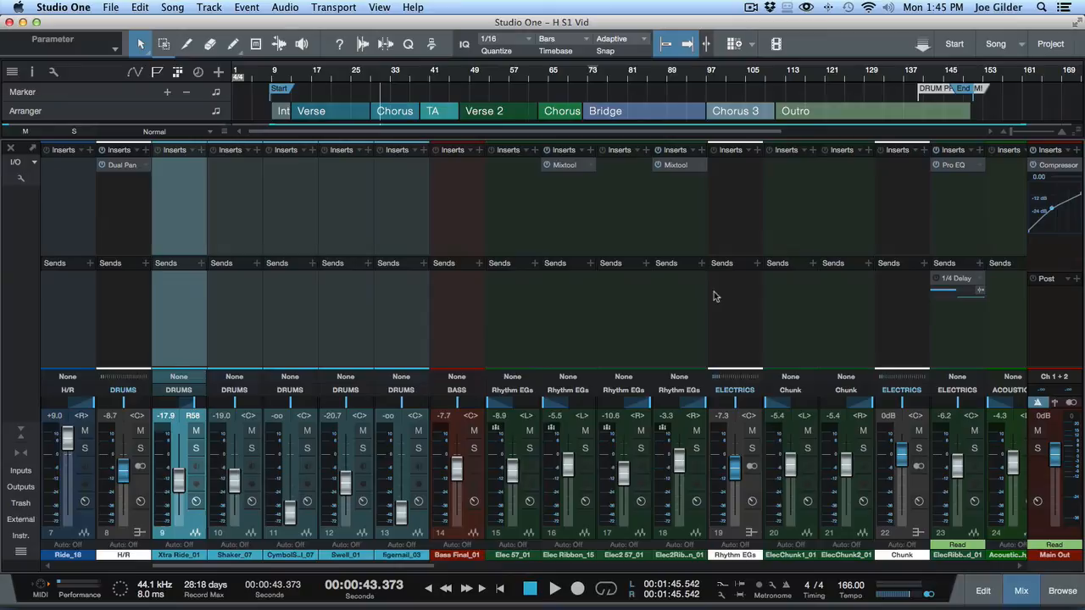
Step: Scroll the mixer right to the BGV channels, group buses and FX returns
{"action": "scroll", "scroll_direction": "right", "scroll_amount": 3}
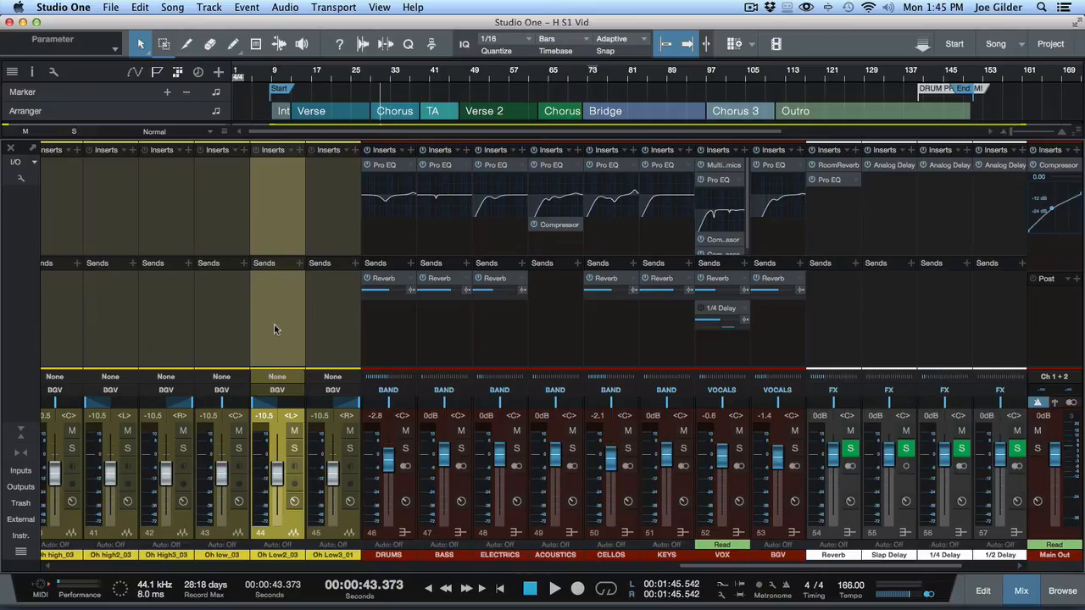
{"action": "mouse_move", "coordinate": [331, 322]}
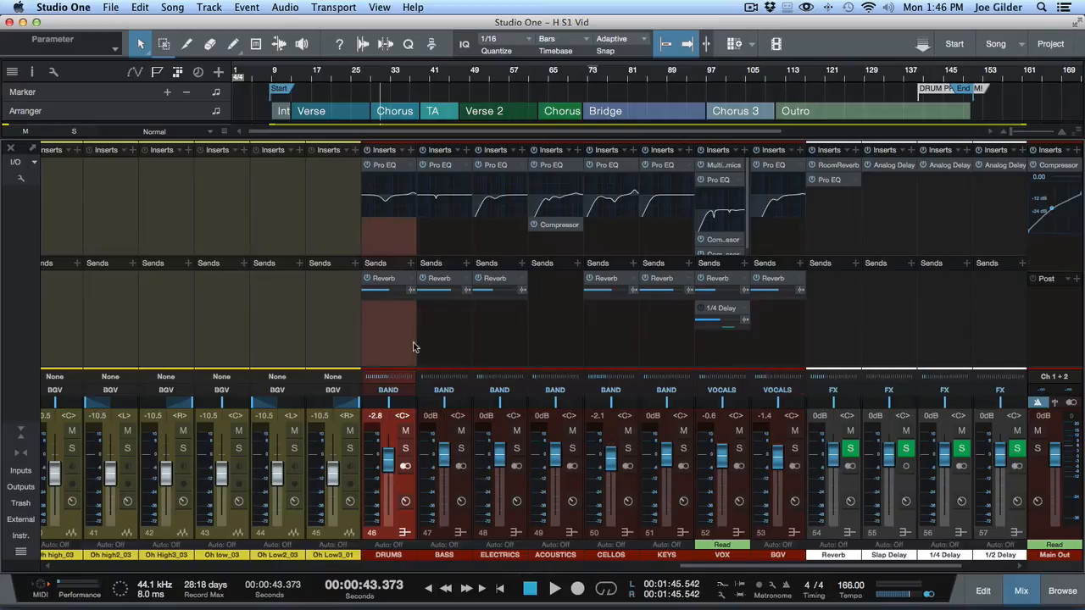
{"action": "mouse_move", "coordinate": [749, 347]}
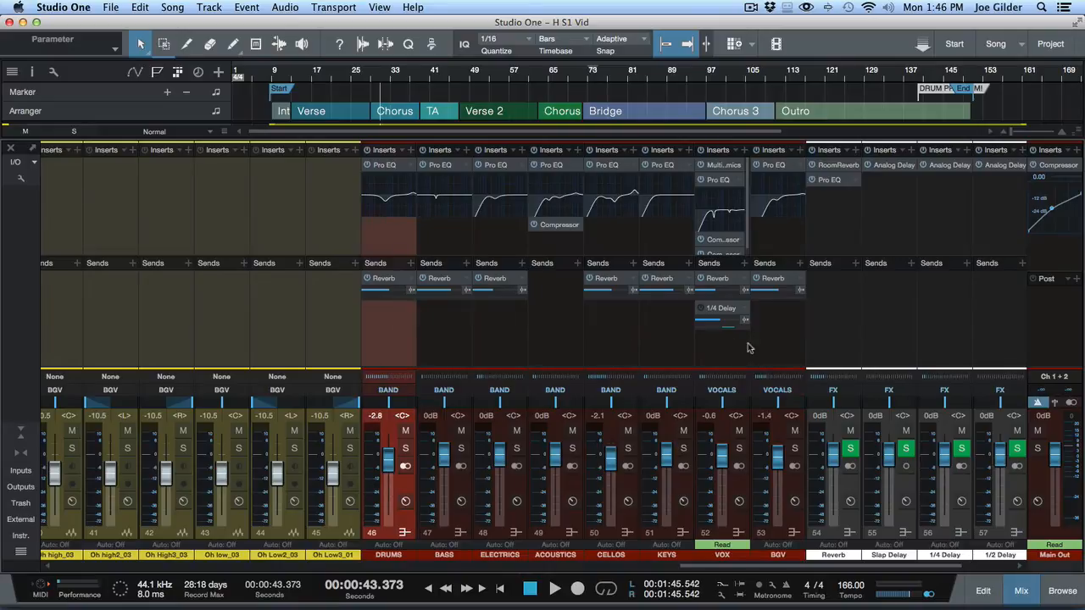
{"action": "mouse_move", "coordinate": [736, 349]}
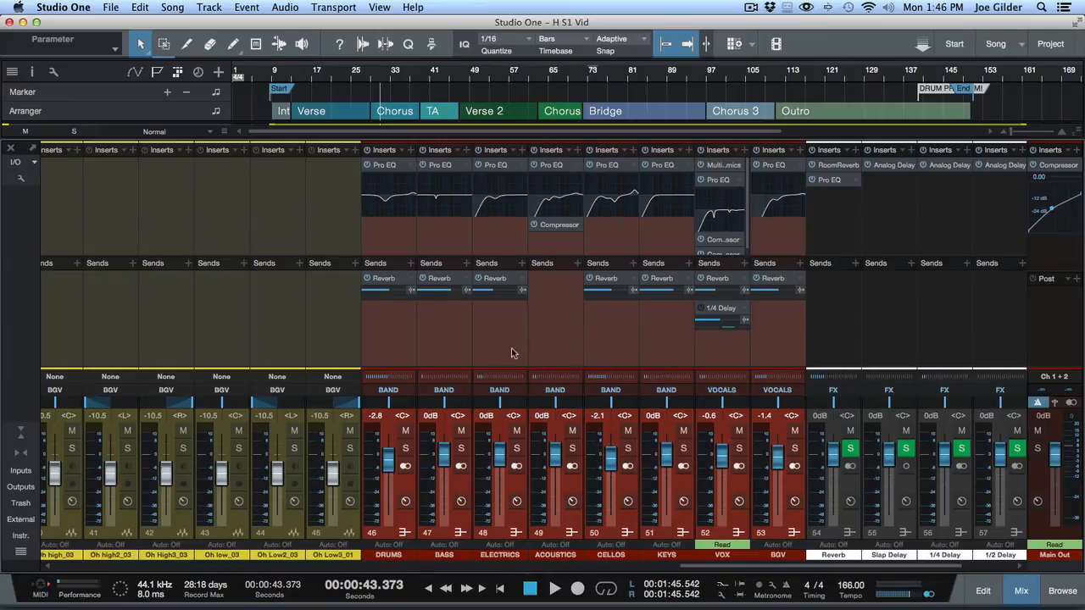
{"action": "mouse_move", "coordinate": [400, 351]}
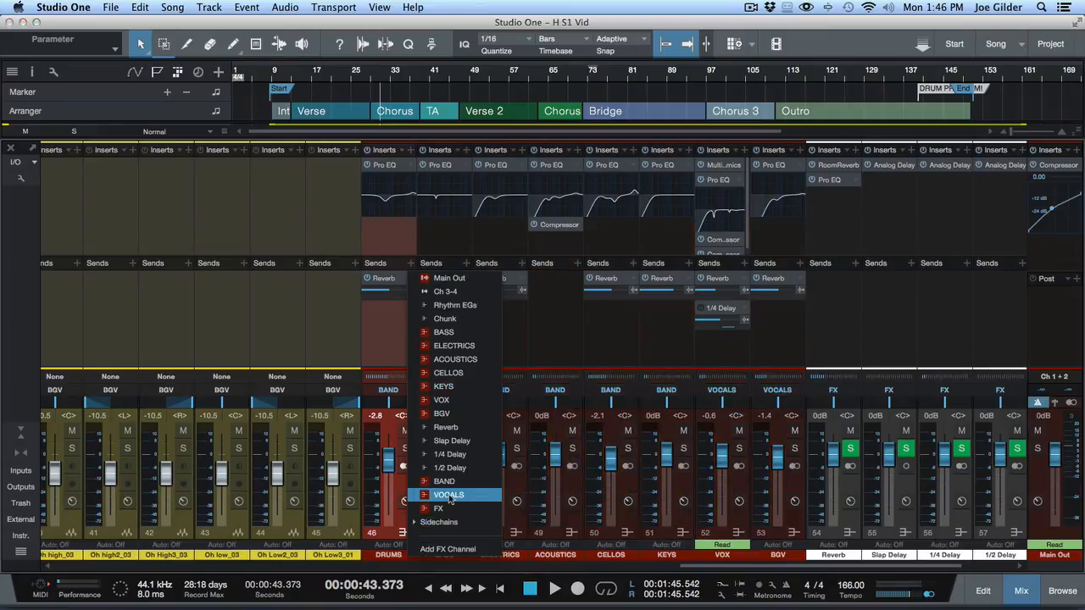
{"action": "mouse_move", "coordinate": [449, 278]}
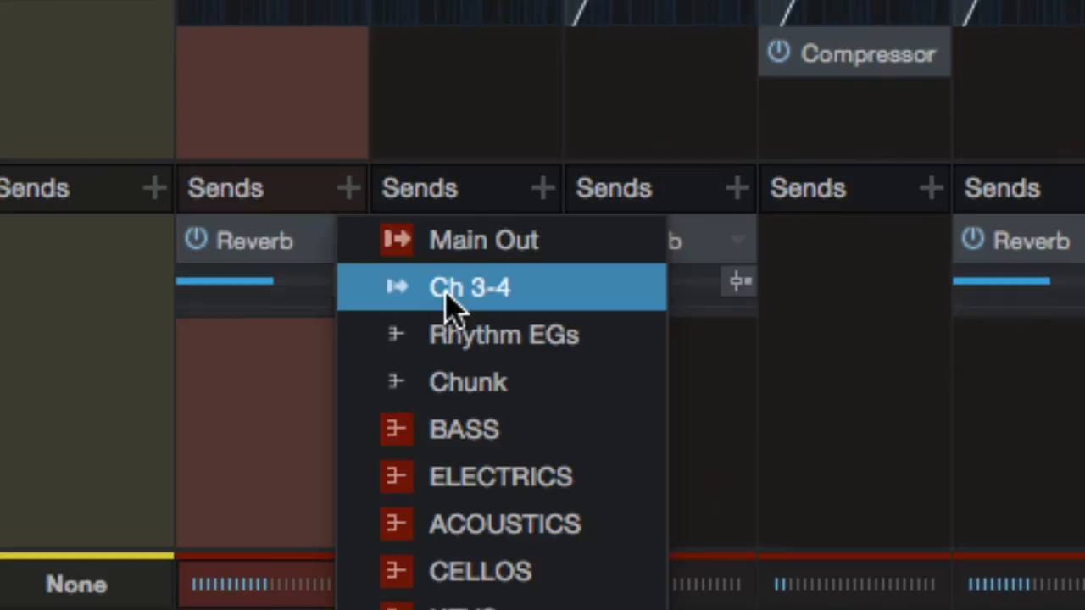
{"action": "mouse_move", "coordinate": [461, 305]}
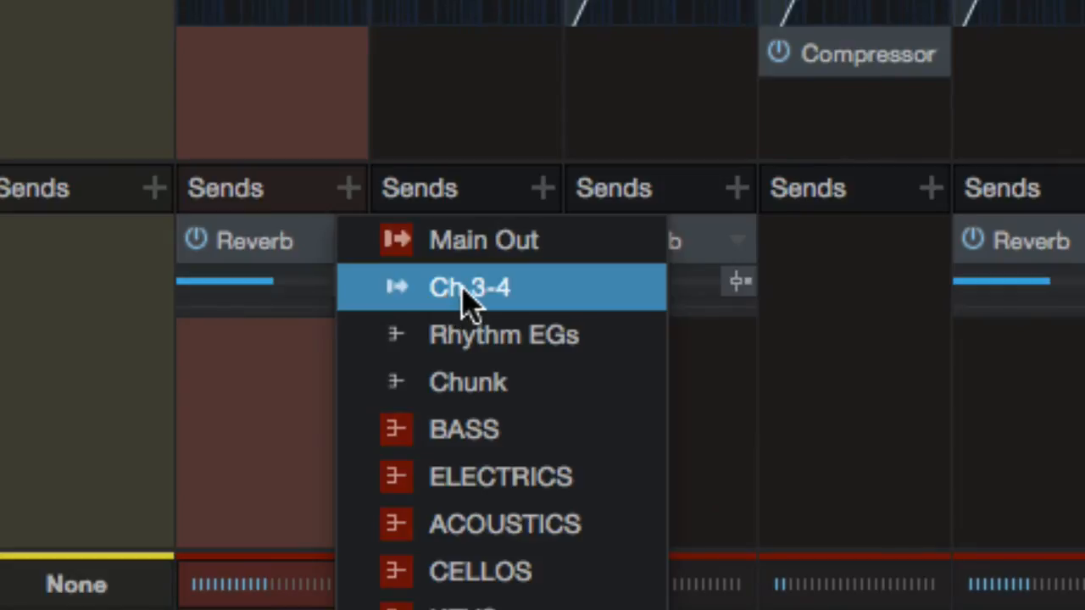
Step: Route the buses to Ch 3-4, set the send levels and nudge the BASS fader
{"action": "left_click", "coordinate": [467, 288]}
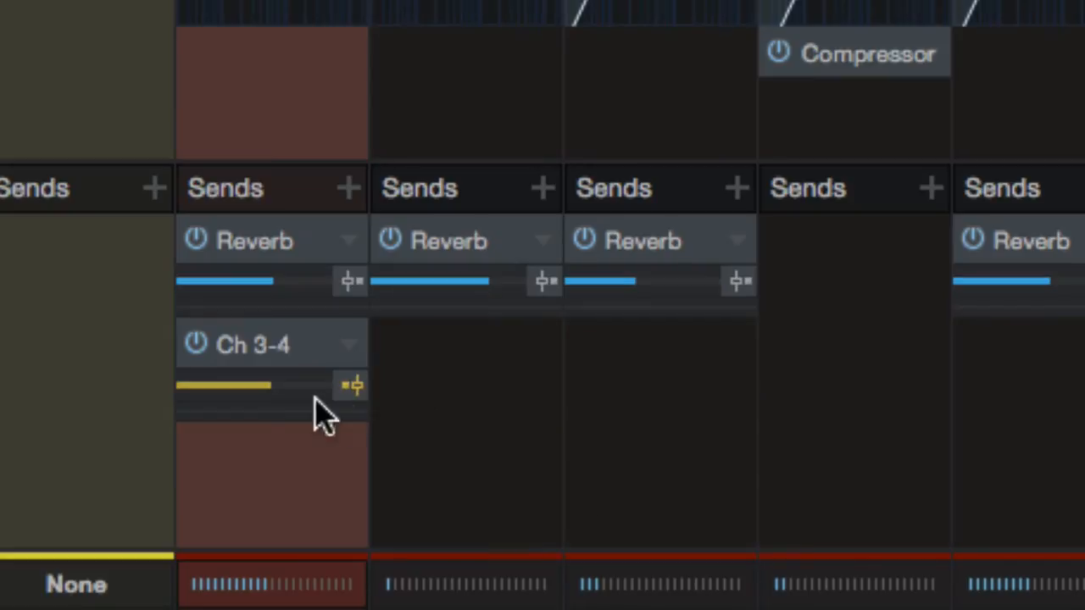
{"action": "left_click_drag", "start_coordinate": [322, 387], "coordinate": [254, 387]}
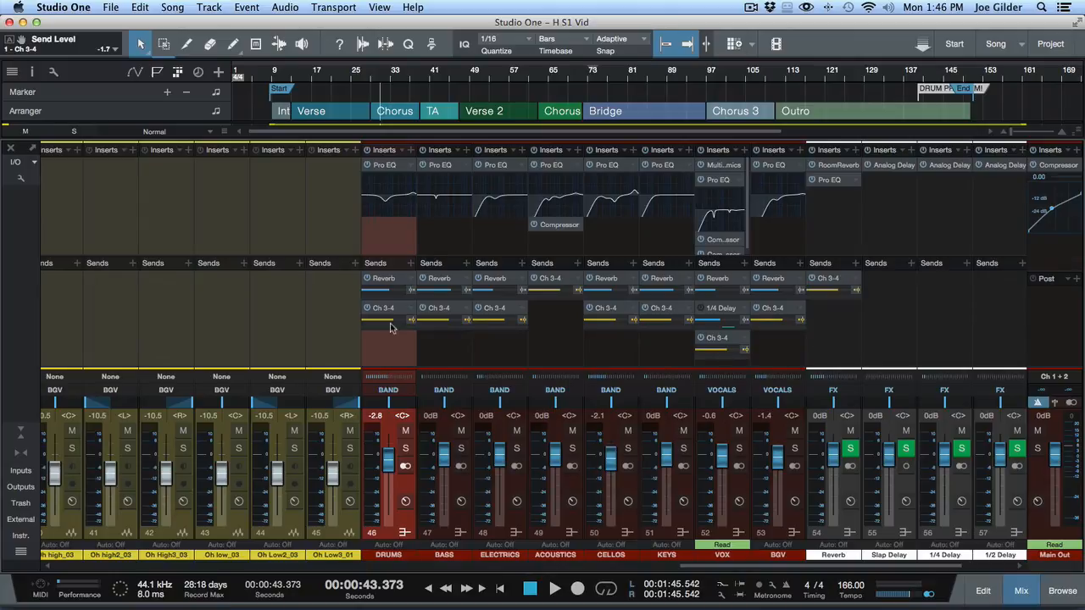
{"action": "mouse_move", "coordinate": [431, 331]}
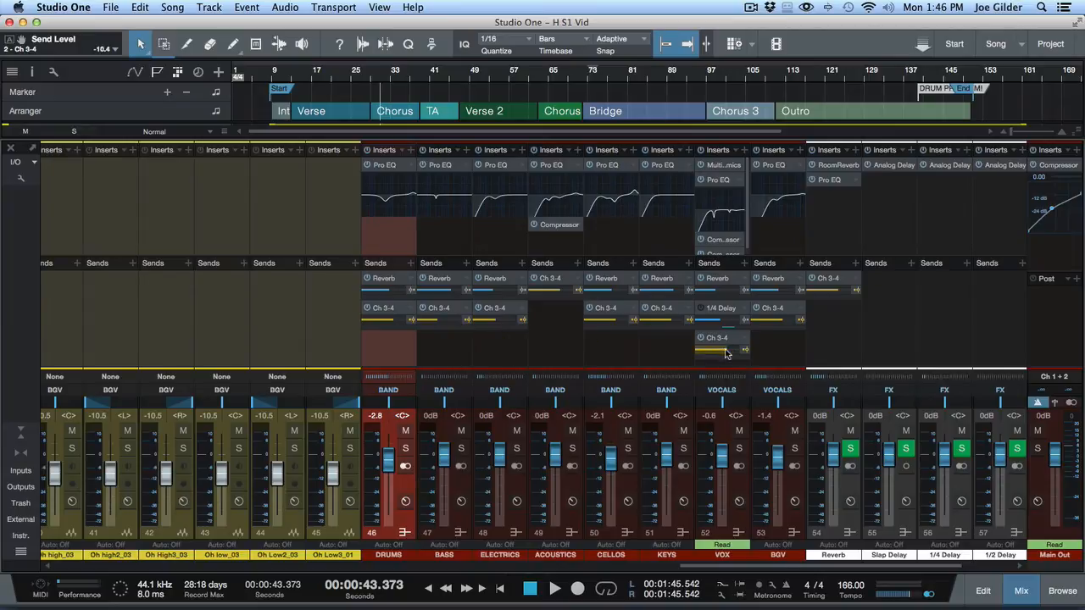
{"action": "left_click_drag", "start_coordinate": [721, 349], "coordinate": [772, 325]}
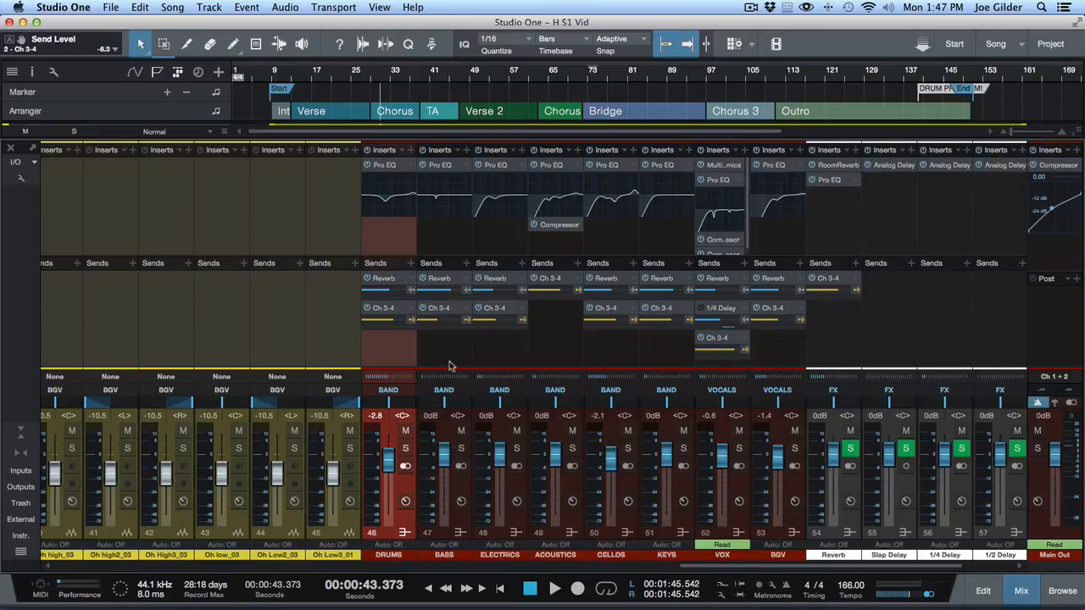
{"action": "left_click_drag", "start_coordinate": [444, 466], "coordinate": [444, 438]}
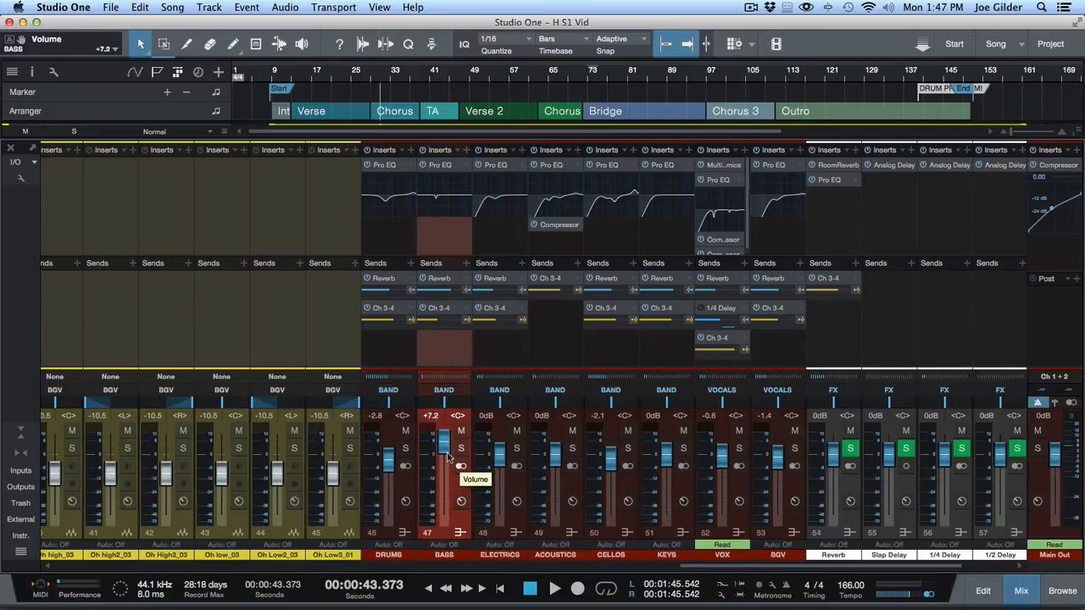
{"action": "left_click_drag", "start_coordinate": [444, 437], "coordinate": [445, 468]}
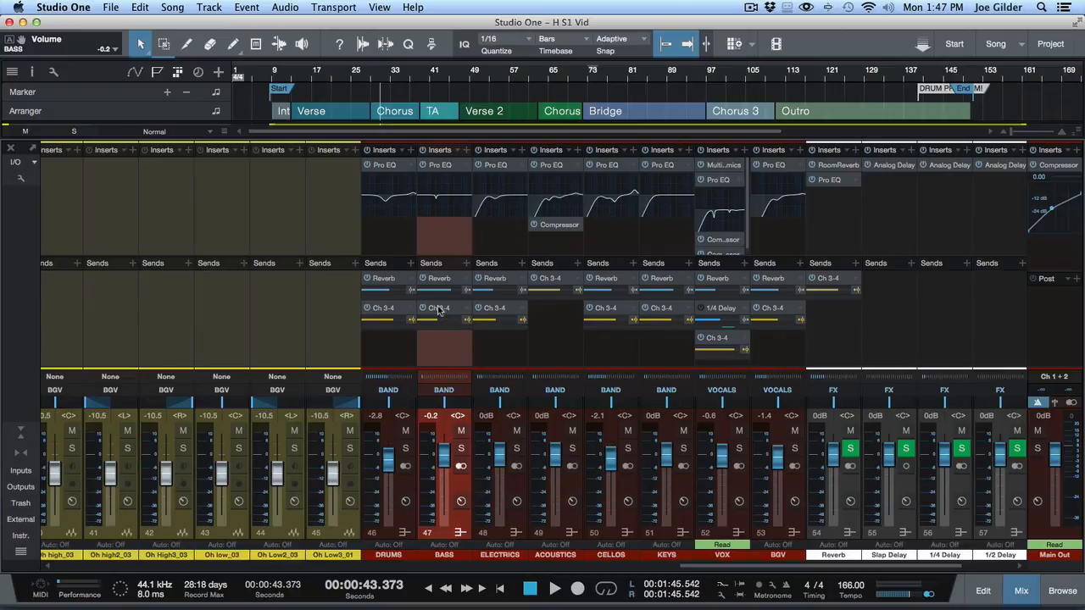
{"action": "mouse_move", "coordinate": [803, 356]}
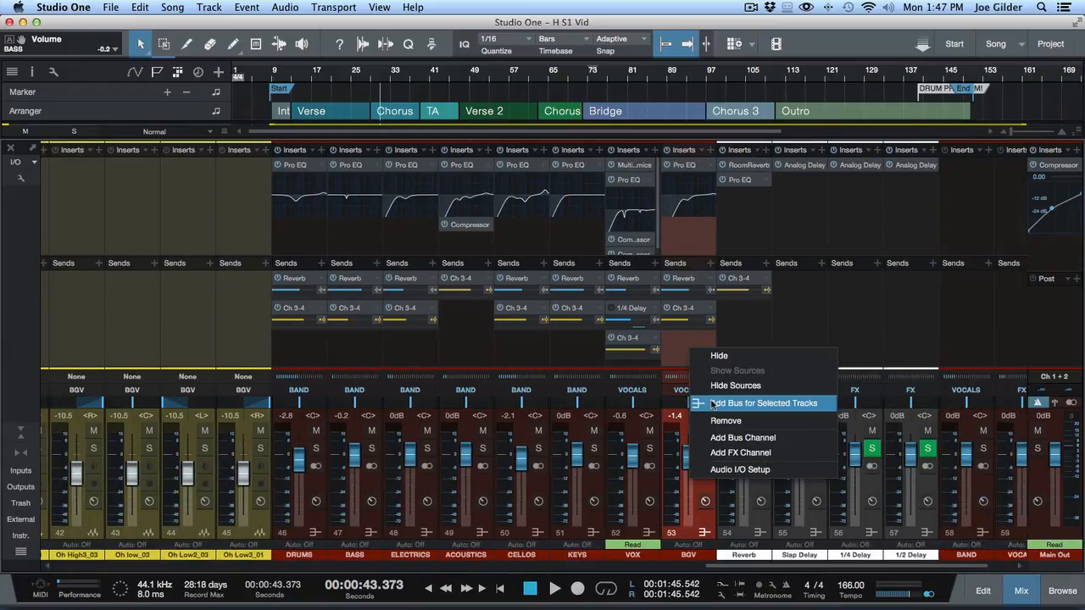
{"action": "mouse_move", "coordinate": [742, 438]}
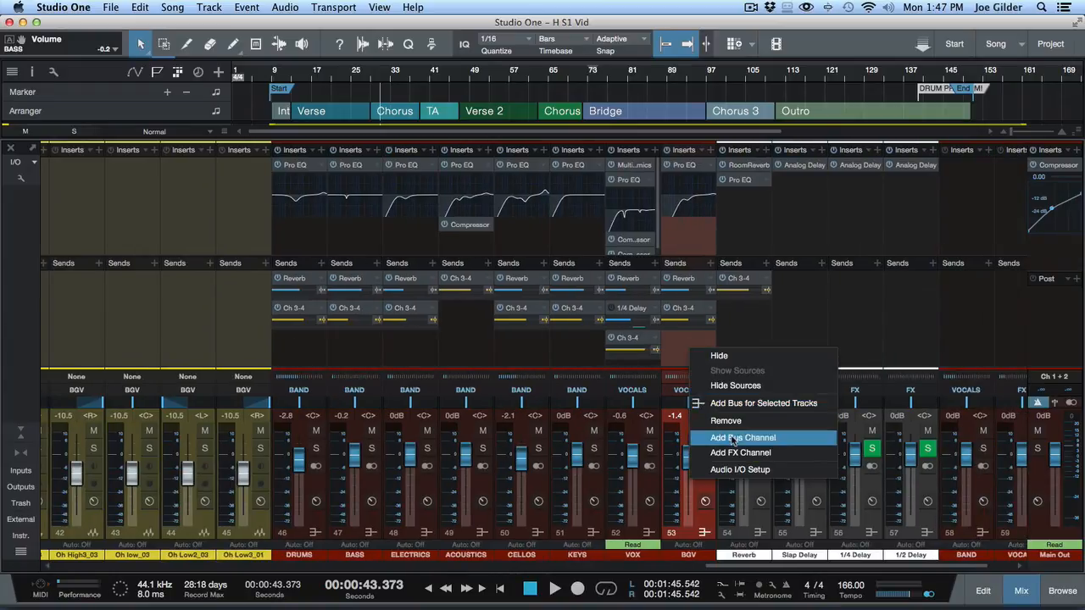
{"action": "left_click", "coordinate": [743, 437]}
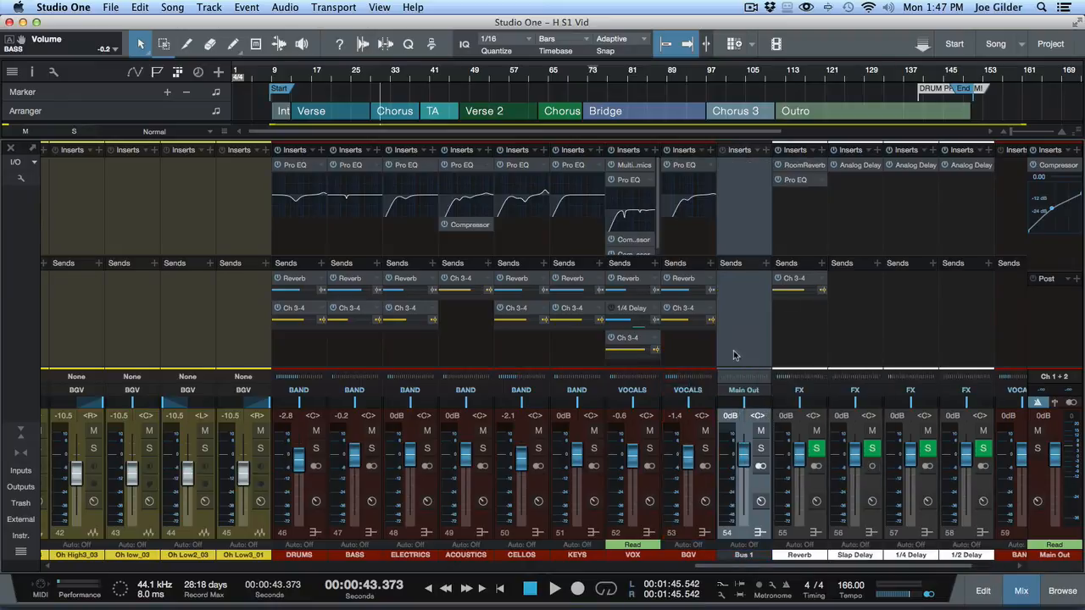
{"action": "right_click", "coordinate": [742, 390]}
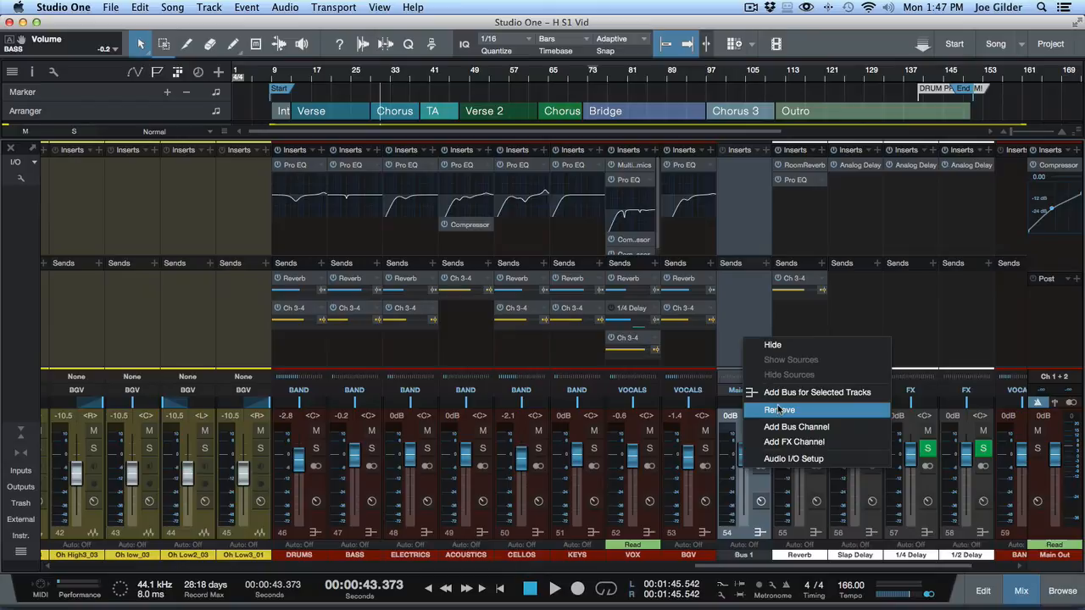
{"action": "left_click", "coordinate": [797, 427]}
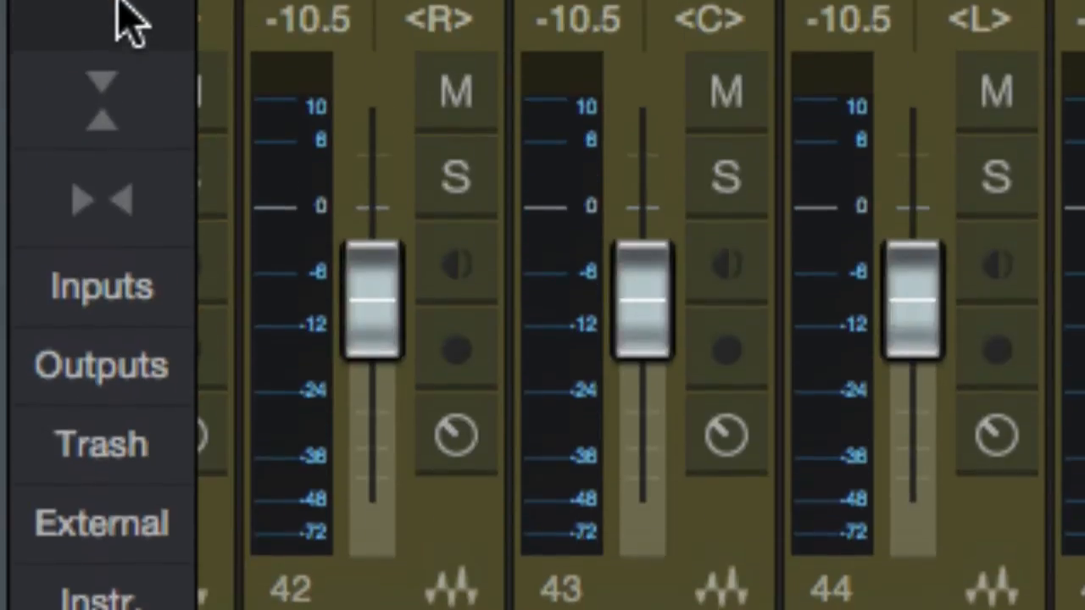
{"action": "mouse_move", "coordinate": [110, 390]}
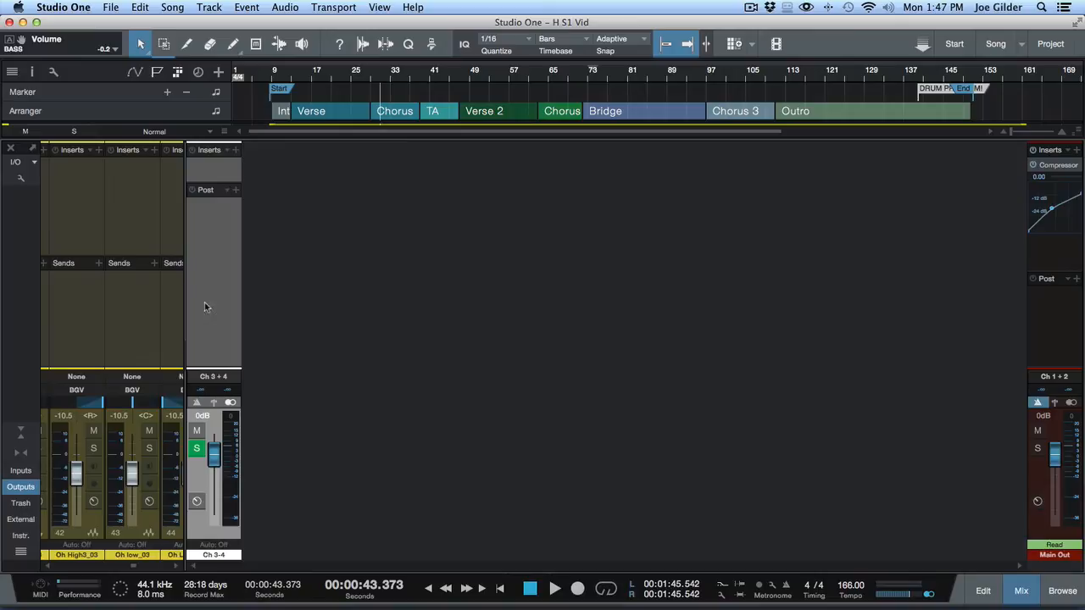
{"action": "mouse_move", "coordinate": [205, 183]}
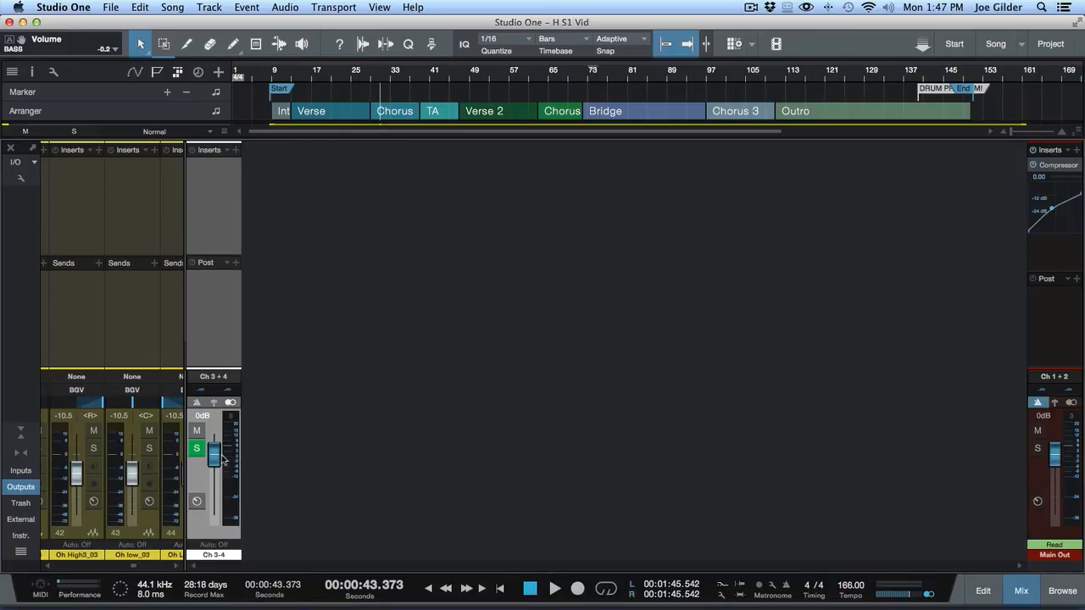
Step: Nudge a control on the new Ch 3-4 output channel beside Main Out
{"action": "left_click_drag", "start_coordinate": [213, 454], "coordinate": [214, 461]}
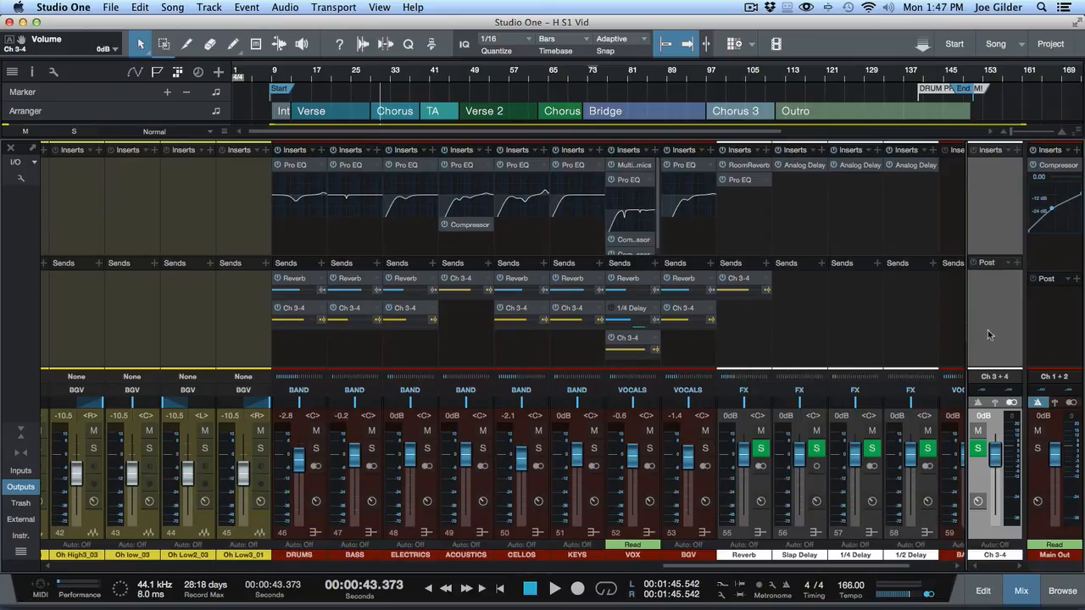
{"action": "left_click_drag", "start_coordinate": [997, 450], "coordinate": [997, 461]}
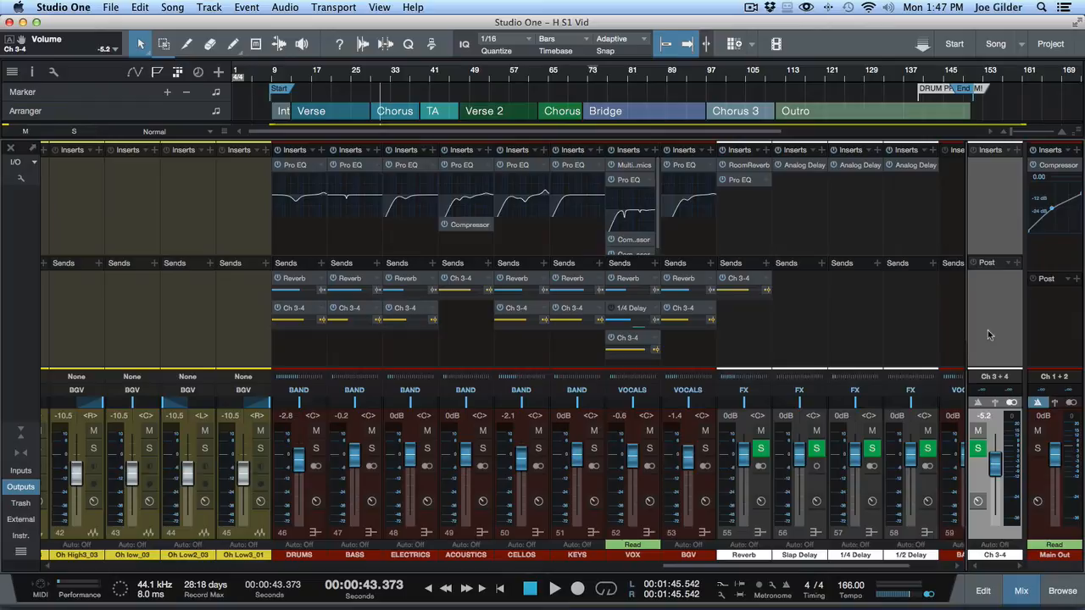
{"action": "left_click_drag", "start_coordinate": [997, 461], "coordinate": [997, 464]}
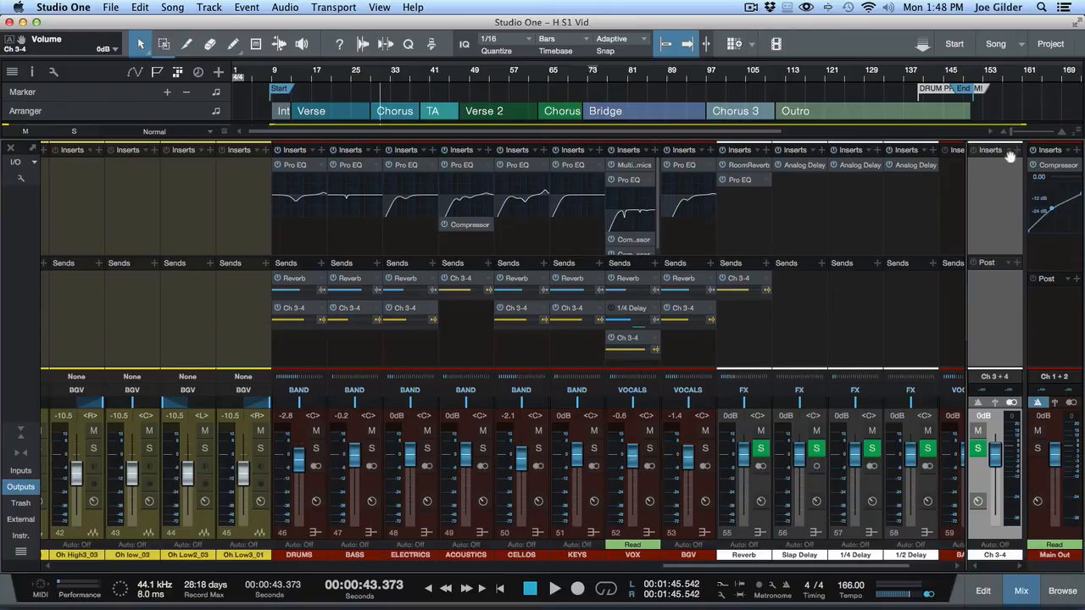
{"action": "mouse_move", "coordinate": [1004, 249]}
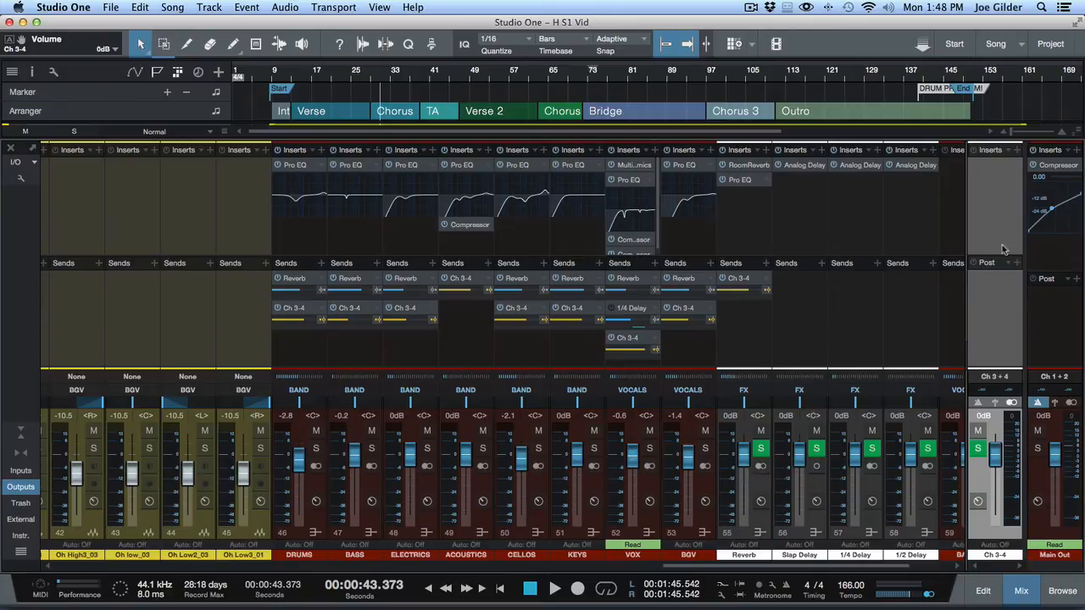
{"action": "mouse_move", "coordinate": [1009, 222]}
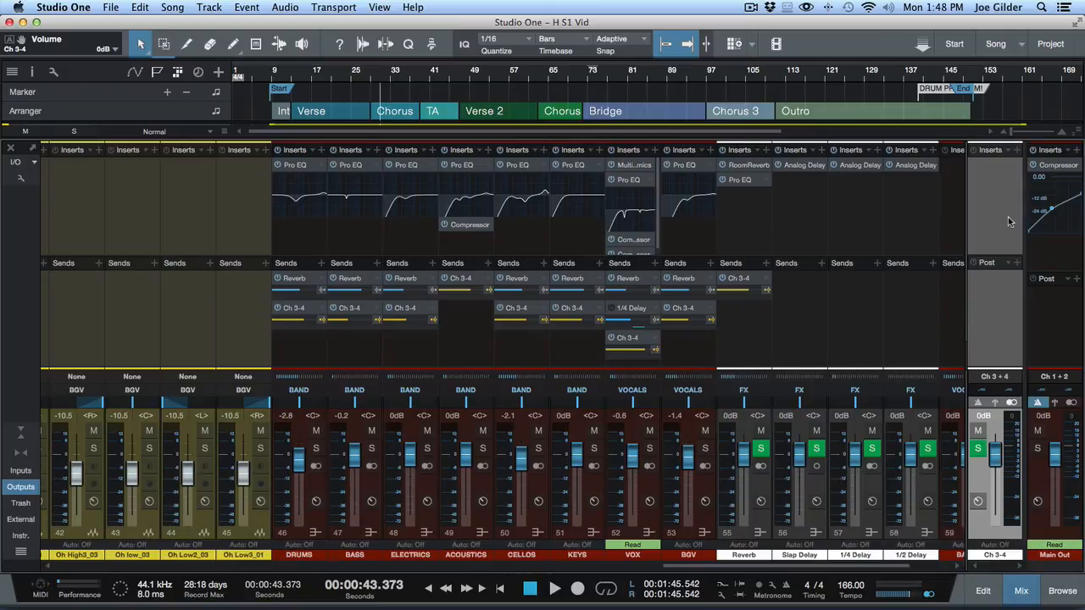
{"action": "mouse_move", "coordinate": [875, 200]}
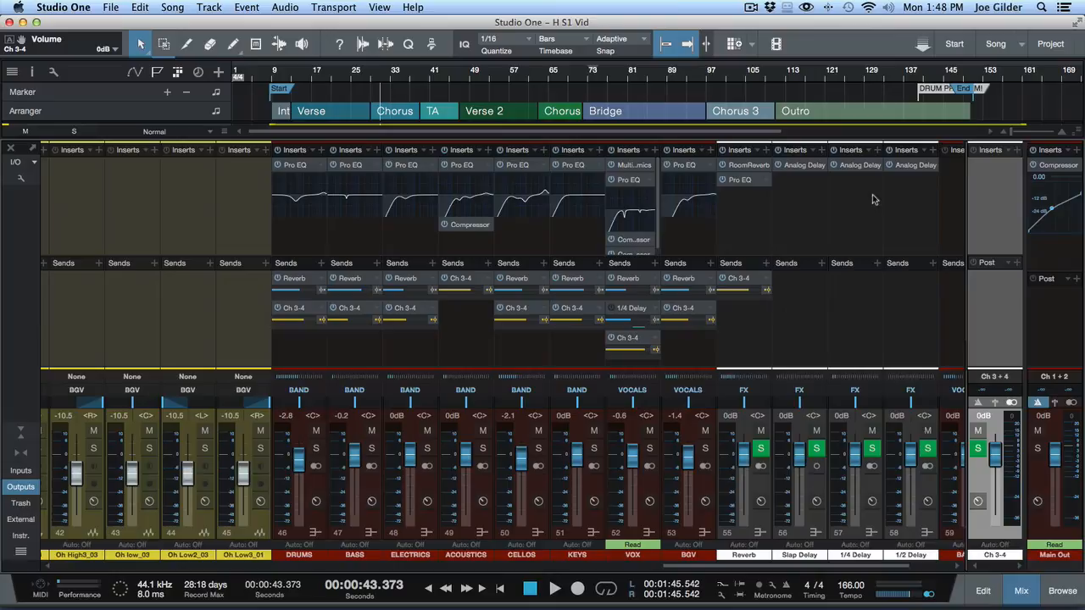
{"action": "mouse_move", "coordinate": [877, 231]}
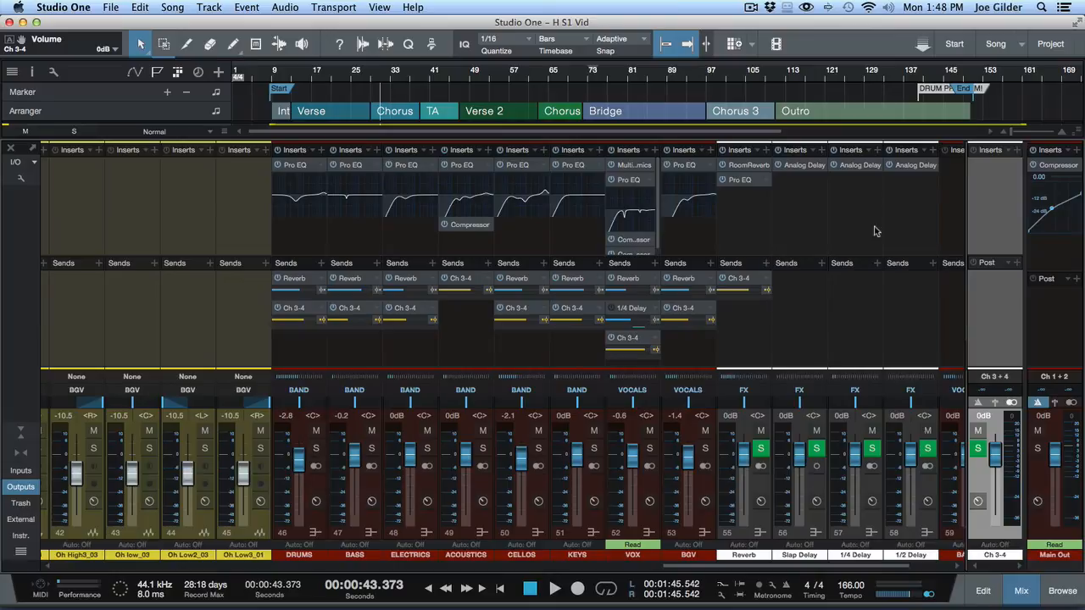
{"action": "mouse_move", "coordinate": [980, 254]}
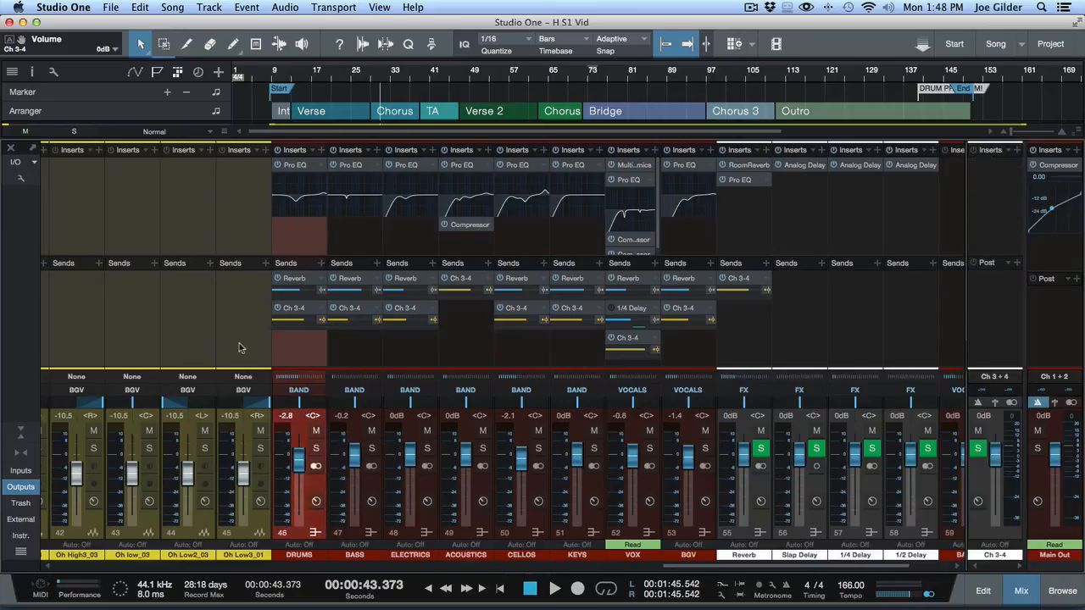
Step: Scroll the Console across to the expanded individual drum tracks
{"action": "scroll", "scroll_direction": "right", "scroll_amount": 3}
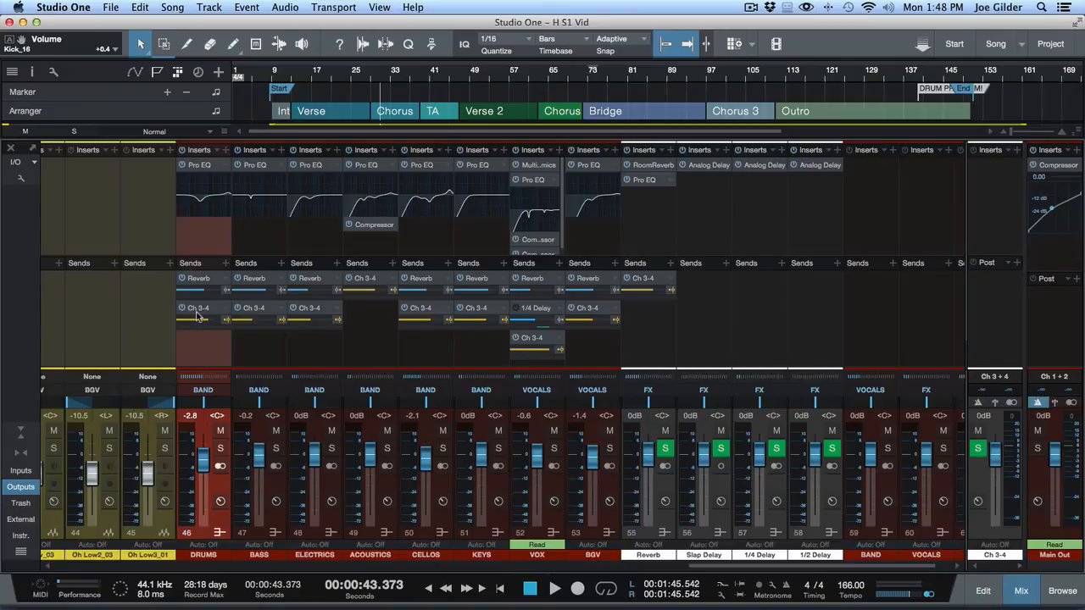
{"action": "mouse_move", "coordinate": [217, 354]}
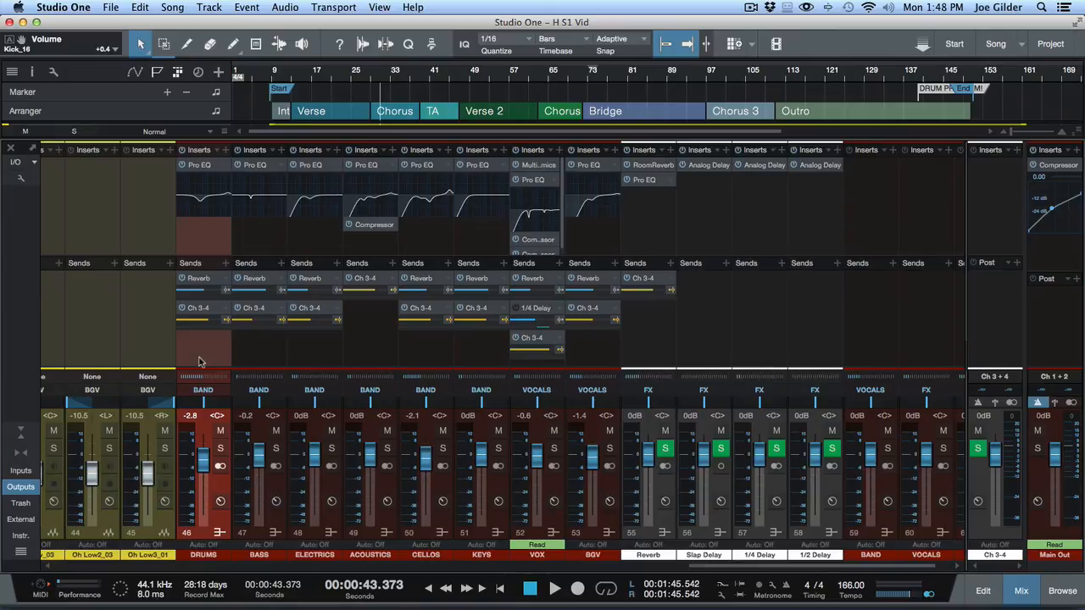
{"action": "scroll", "scroll_direction": "left", "scroll_amount": 3}
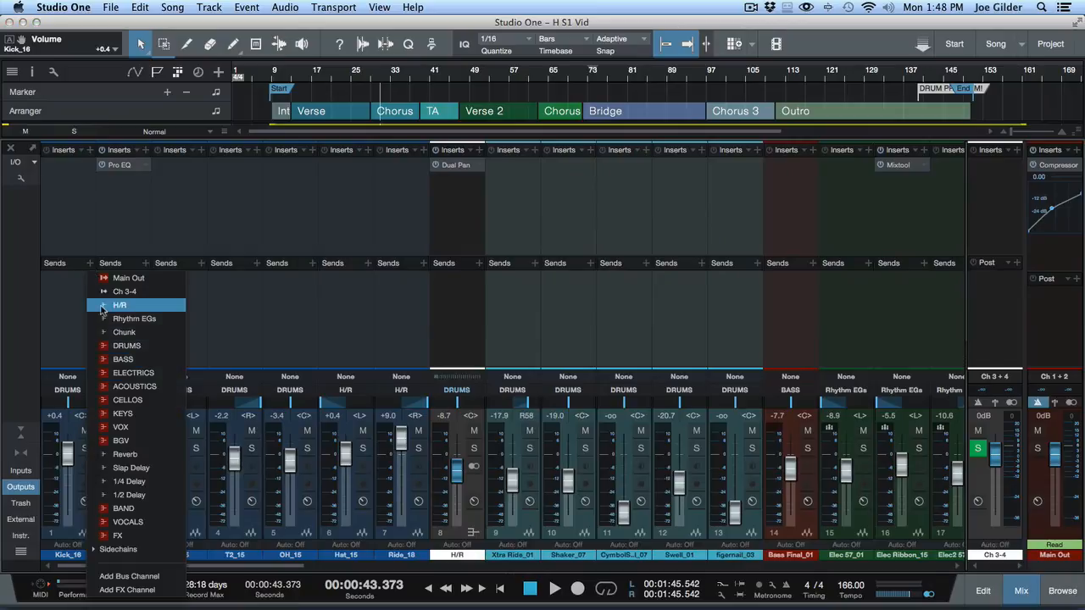
Step: Give Kick_16 and Snare_16 each a Ch 3-4 send with its level set, then return to the buses
{"action": "left_click", "coordinate": [119, 305]}
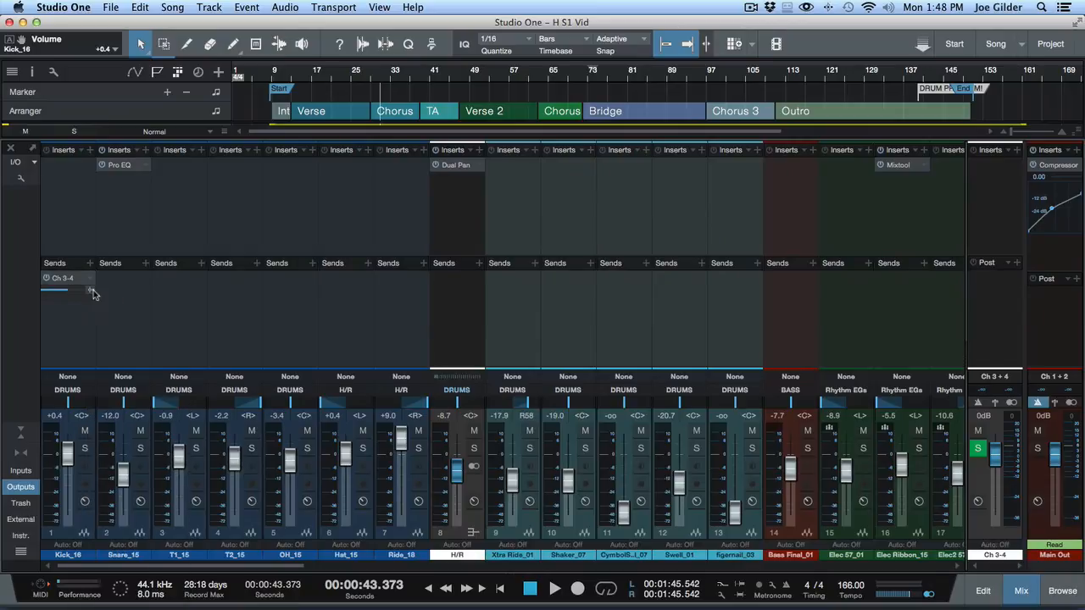
{"action": "left_click_drag", "start_coordinate": [85, 290], "coordinate": [54, 290]}
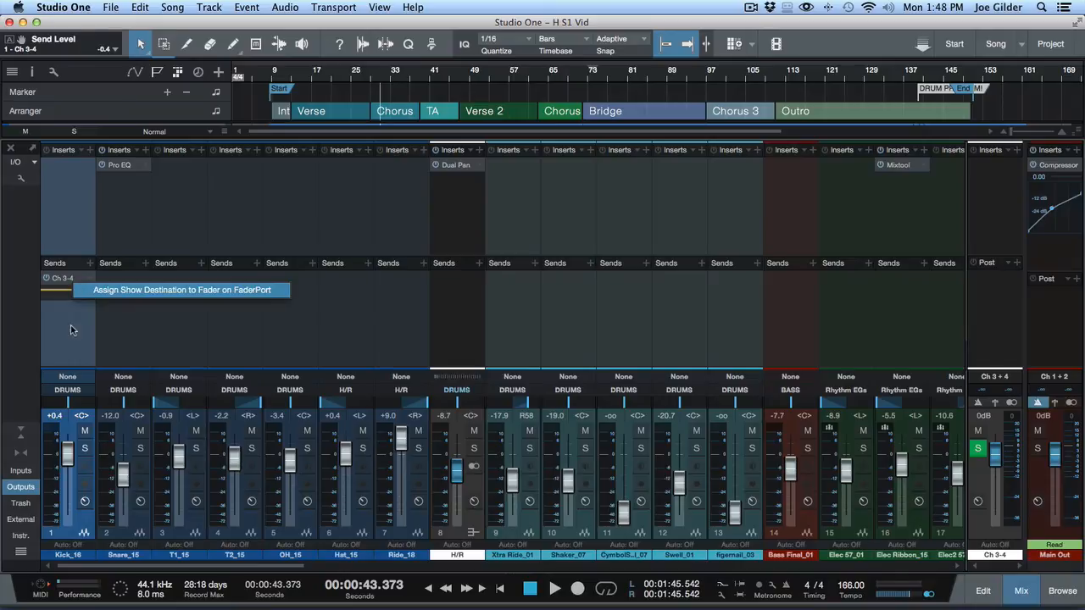
{"action": "mouse_move", "coordinate": [59, 319]}
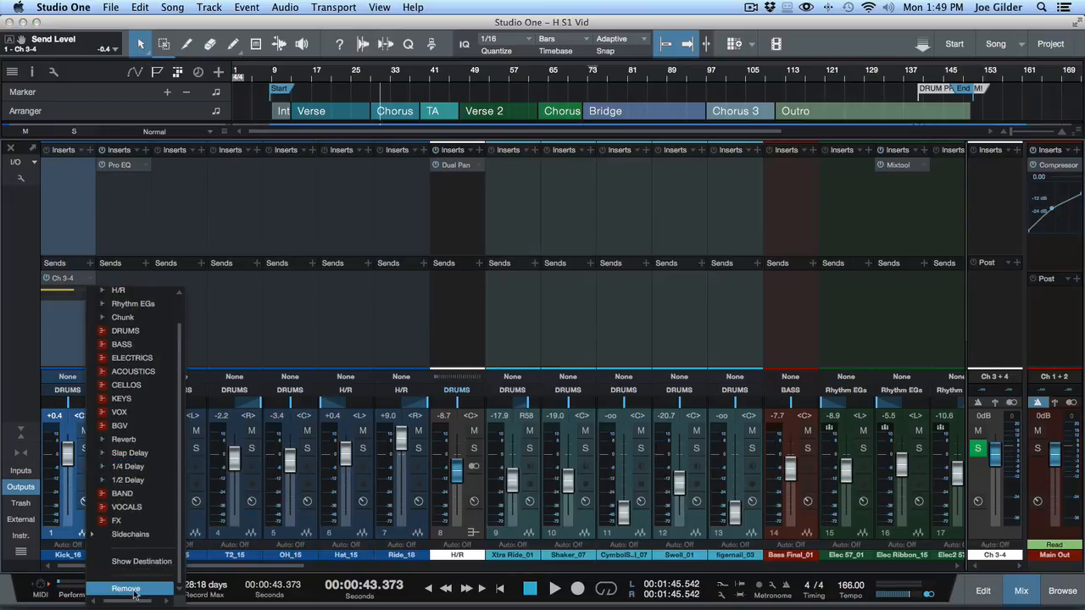
{"action": "left_click", "coordinate": [126, 589]}
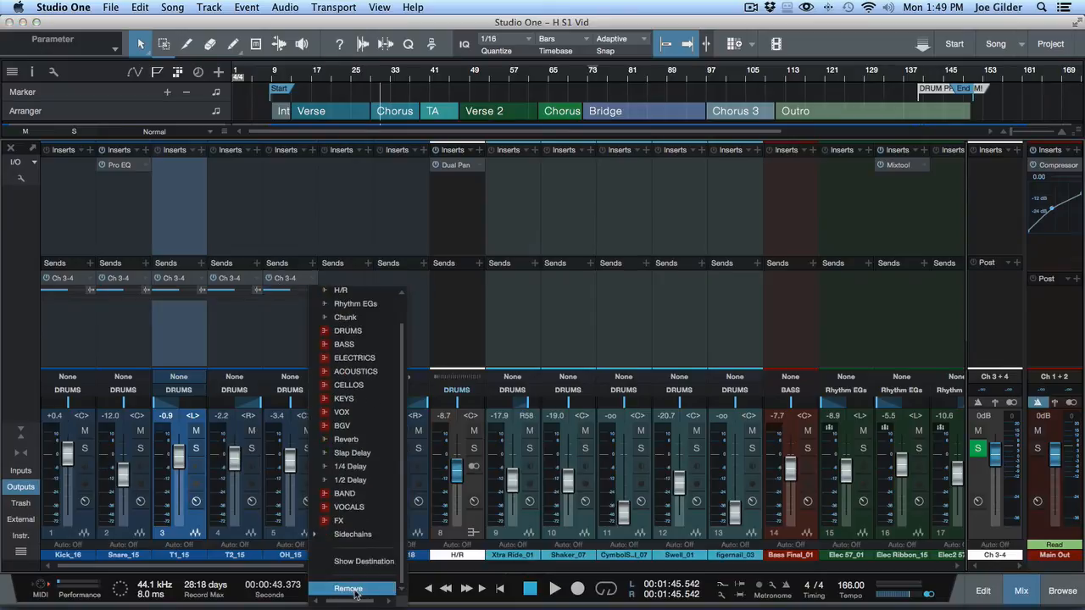
{"action": "left_click", "coordinate": [348, 588]}
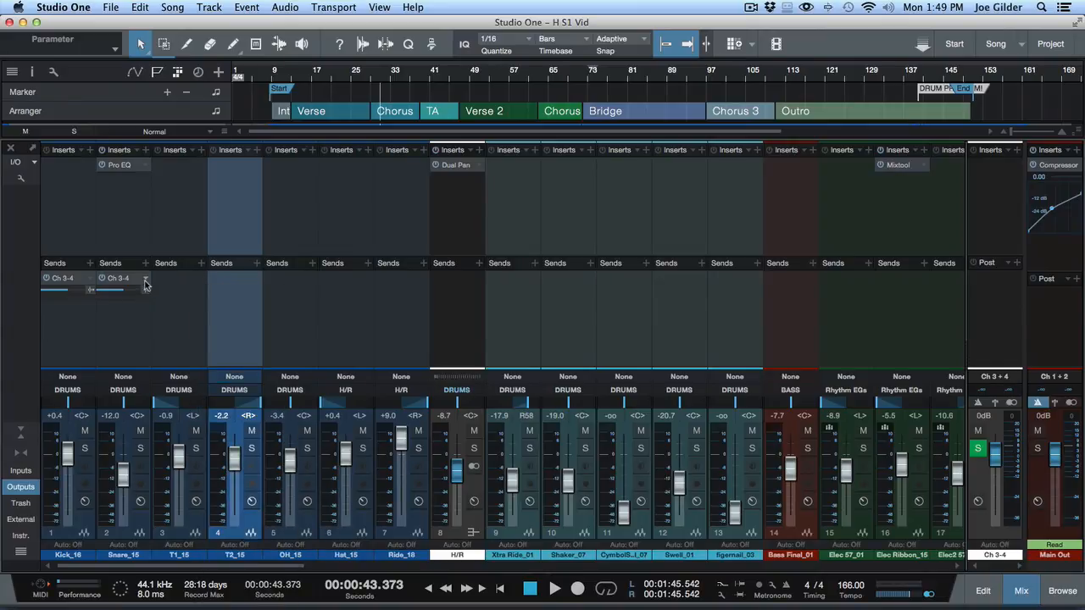
{"action": "left_click", "coordinate": [146, 278]}
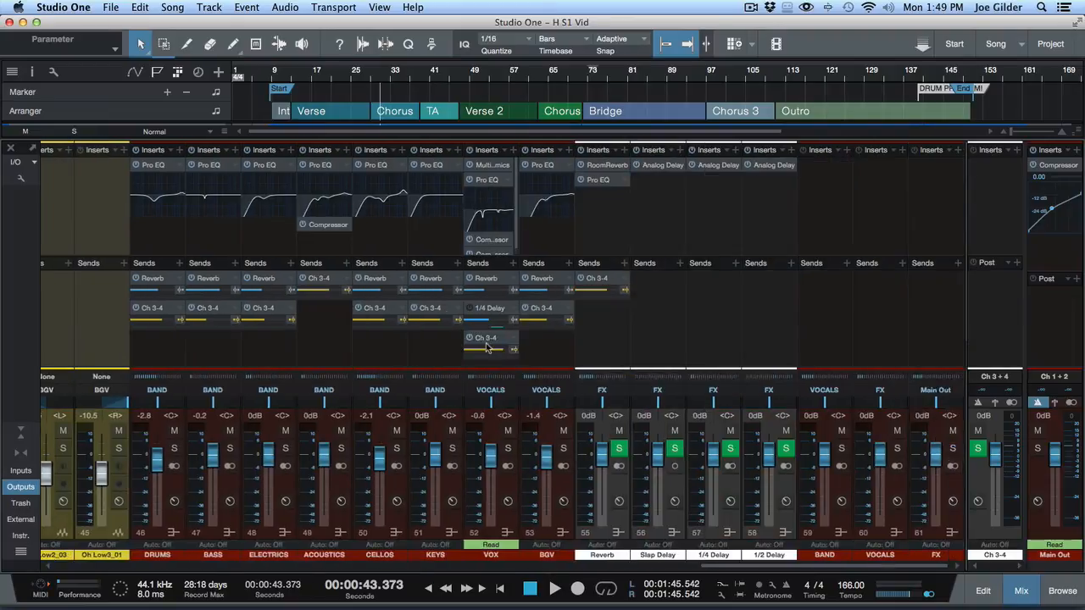
Step: Set the VOX bus Ch 3-4 send to about -8.4 dB and select the BGV bus
{"action": "left_click", "coordinate": [434, 390]}
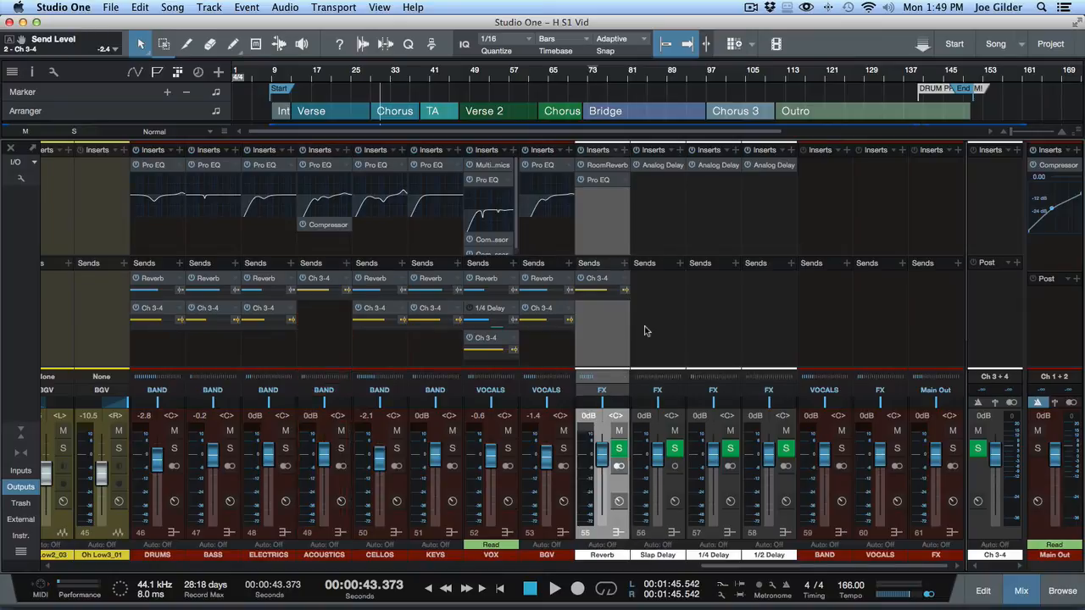
{"action": "mouse_move", "coordinate": [607, 335]}
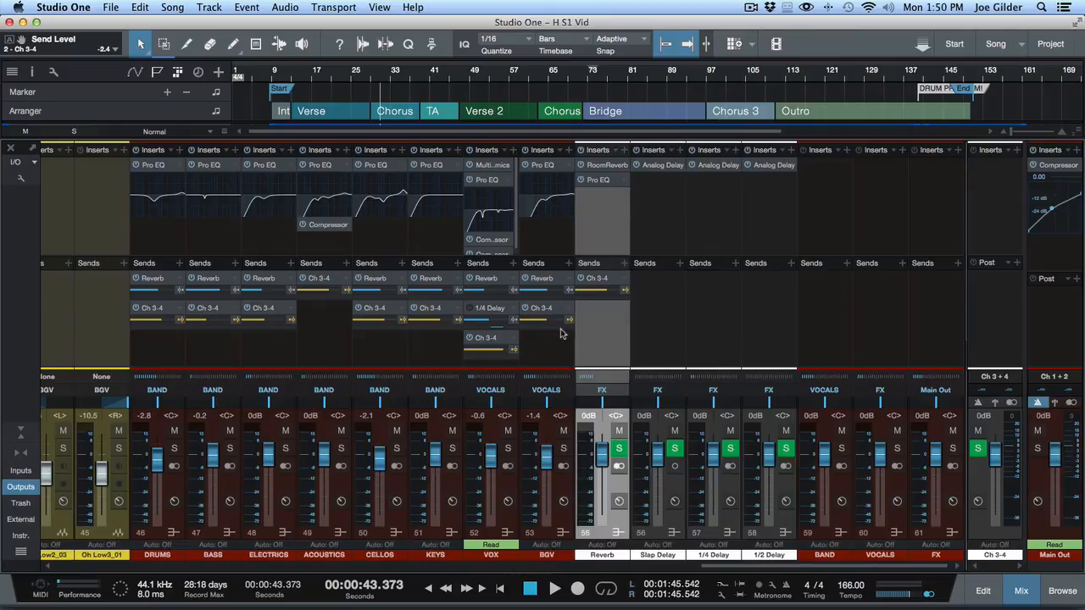
{"action": "left_click", "coordinate": [546, 390]}
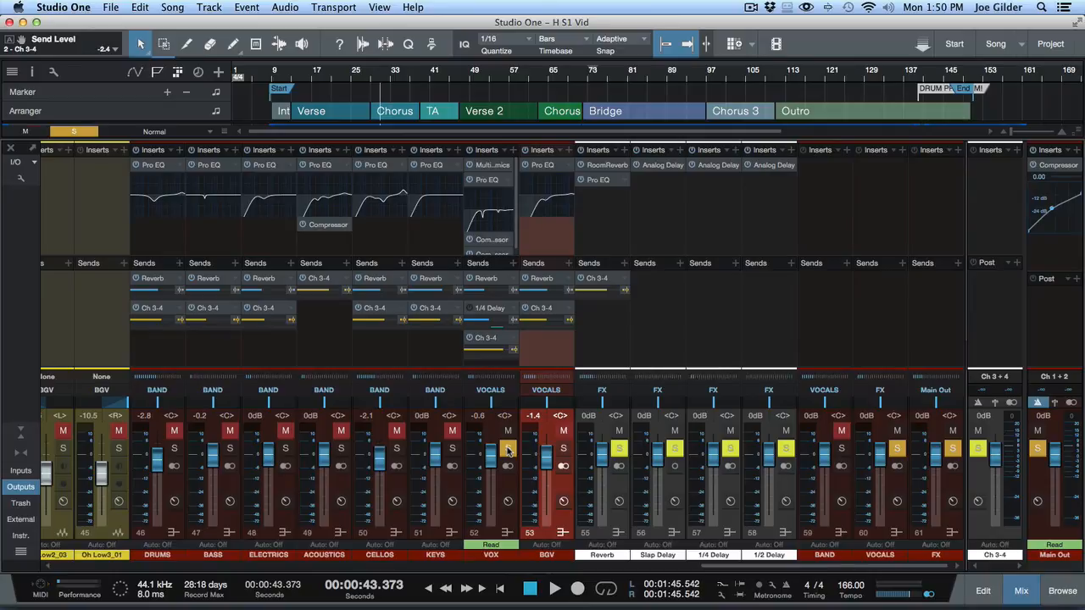
{"action": "left_click", "coordinate": [555, 586]}
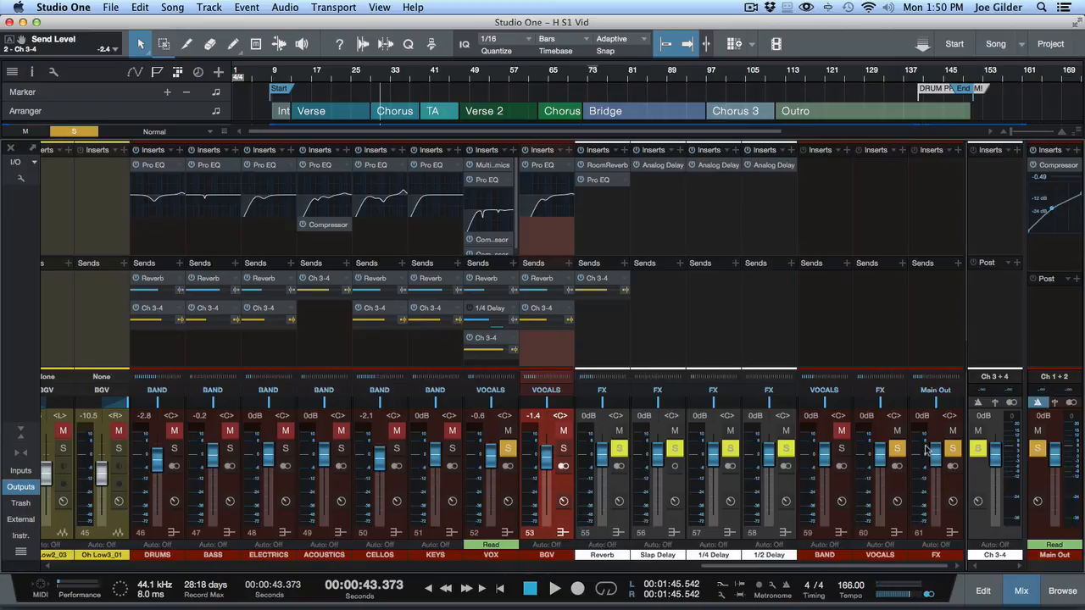
{"action": "mouse_move", "coordinate": [365, 268]}
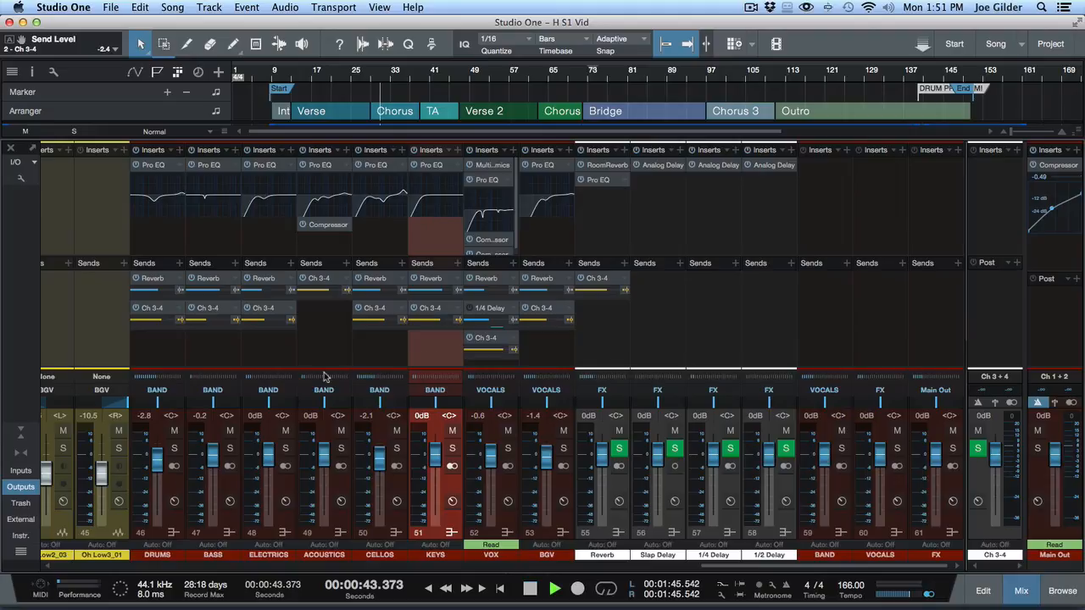
Step: Pull the DRUMS, BASS, ELECTRIC, ACOUSTICS, CELLOS and KEYS bus faders down to -∞ and play the song
{"action": "left_click", "coordinate": [339, 433]}
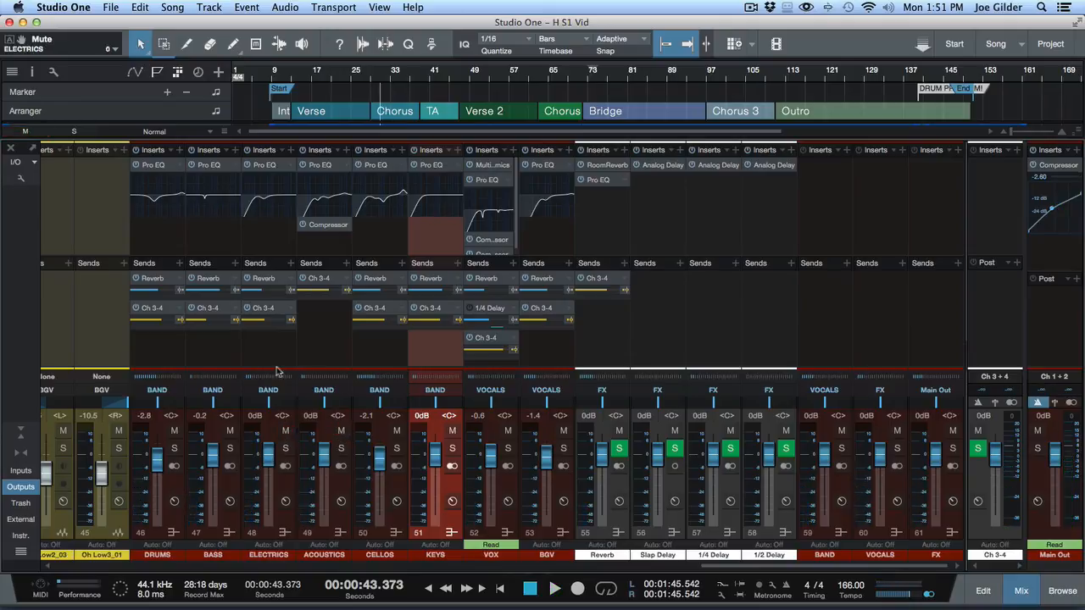
{"action": "mouse_move", "coordinate": [274, 315]}
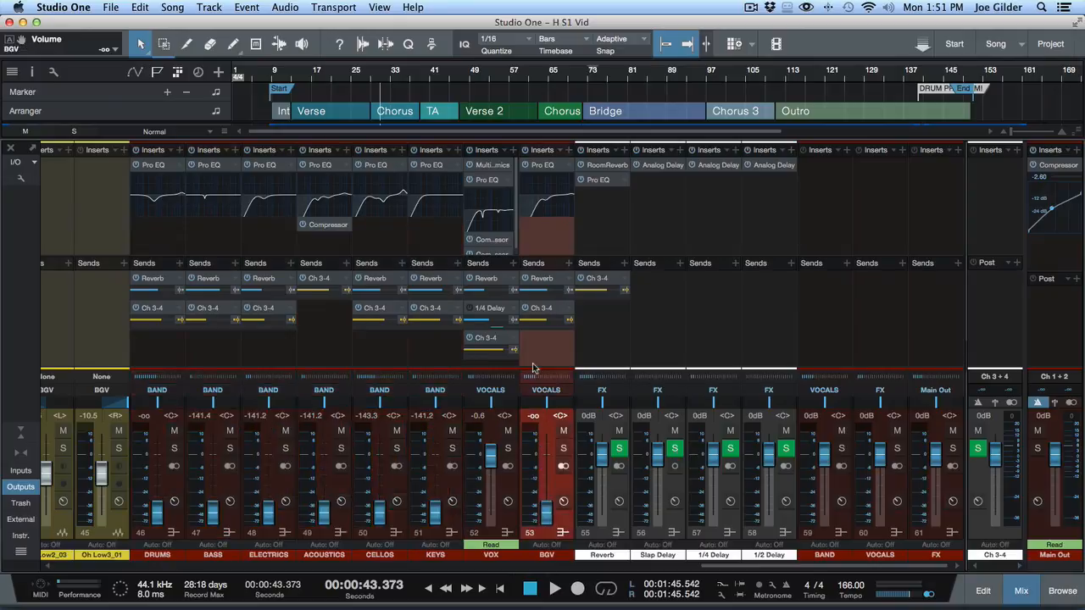
{"action": "mouse_move", "coordinate": [329, 342]}
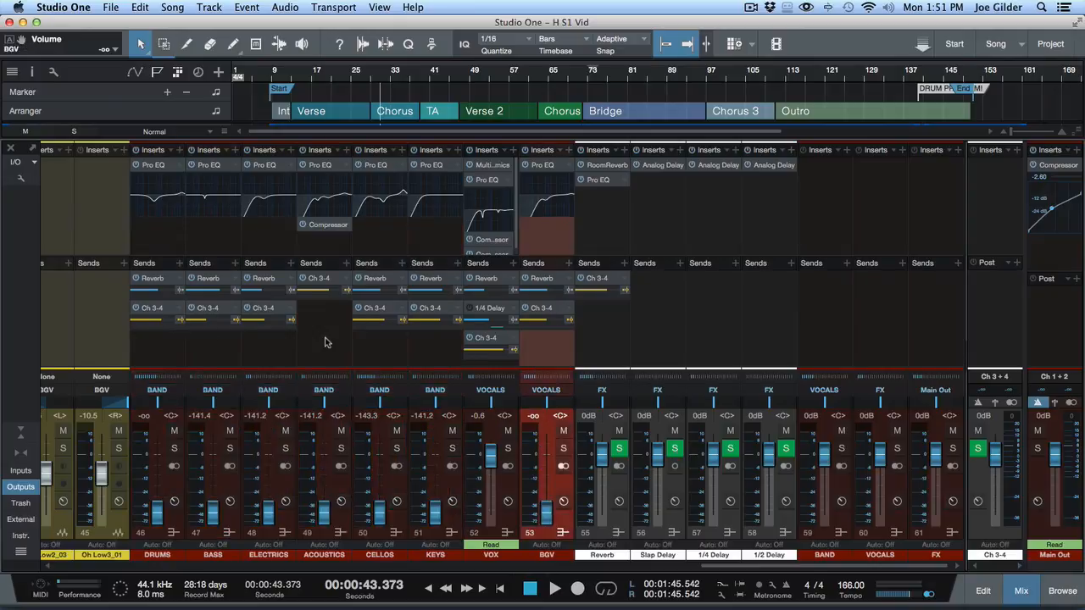
{"action": "left_click", "coordinate": [499, 588]}
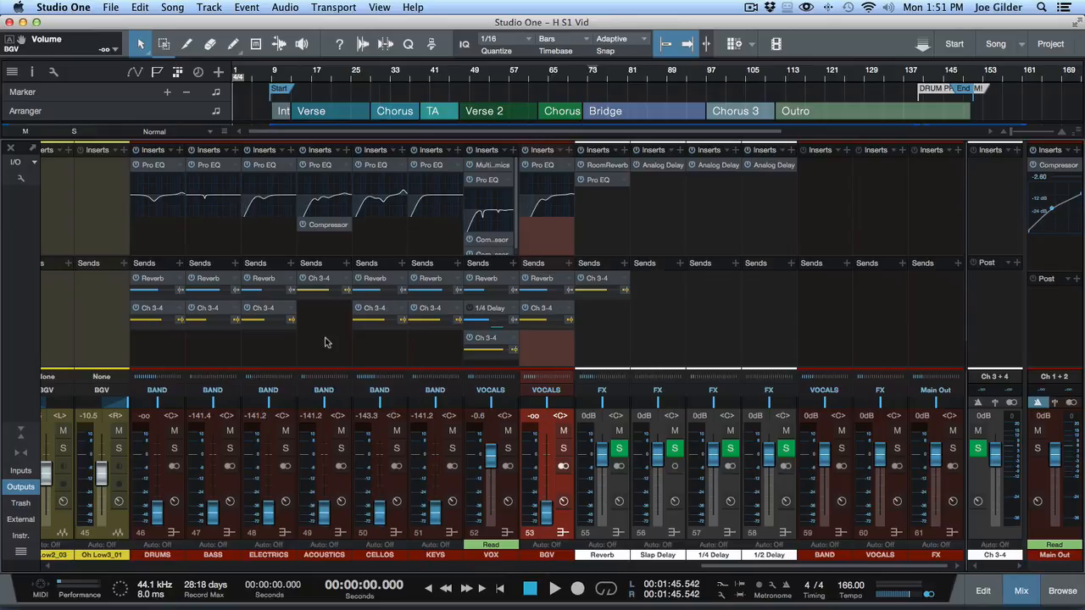
{"action": "left_click", "coordinate": [554, 588]}
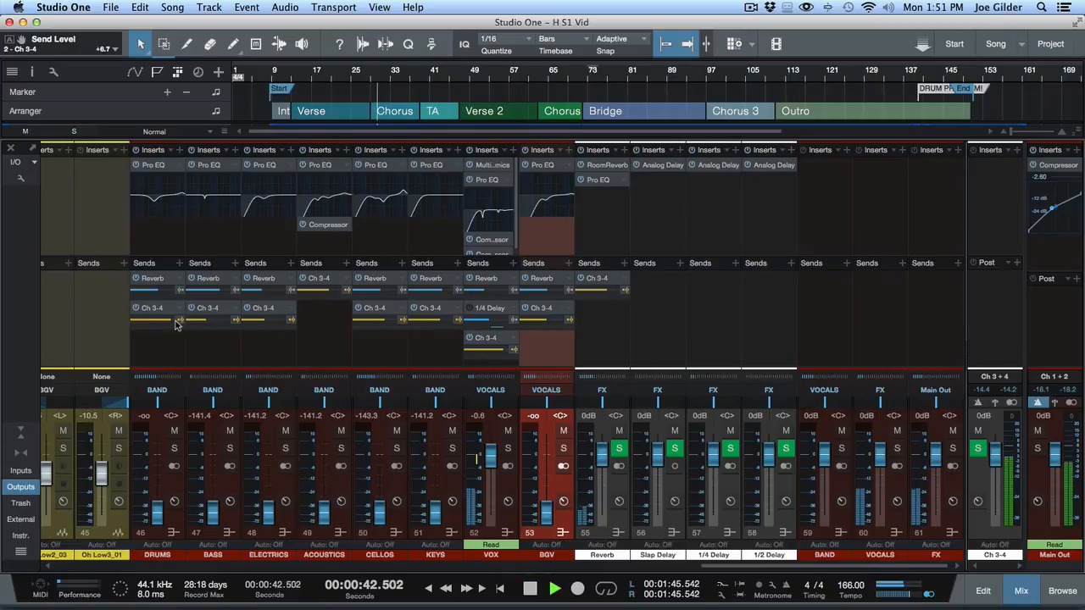
Step: Raise the DRUMS pre-fader Ch 3-4 send to +8.7 dB and fine-tune another bus's send level
{"action": "left_click_drag", "start_coordinate": [139, 321], "coordinate": [173, 320]}
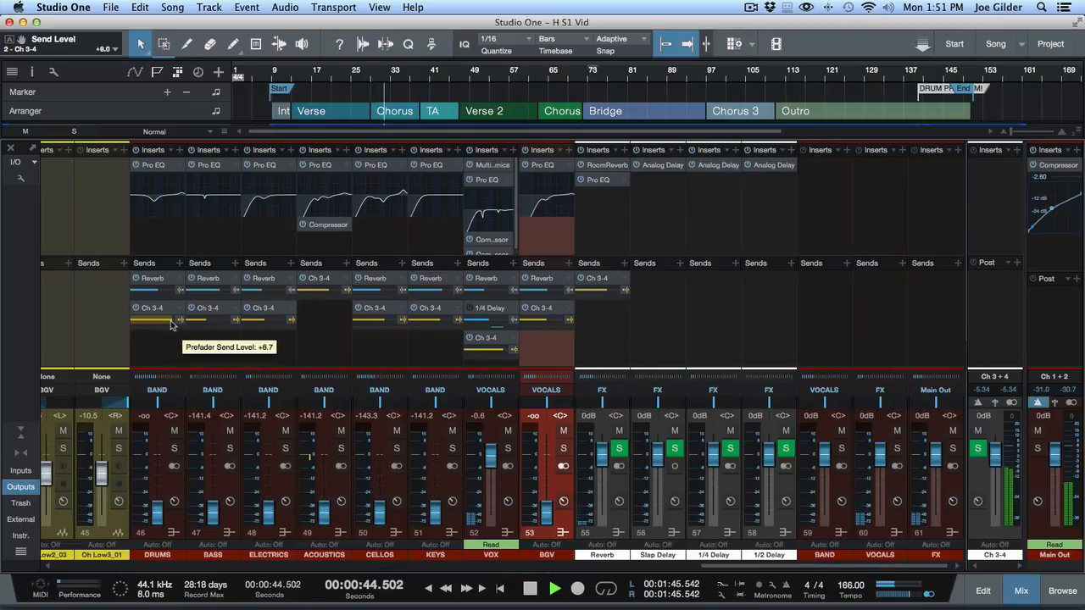
{"action": "left_click_drag", "start_coordinate": [170, 320], "coordinate": [212, 320]}
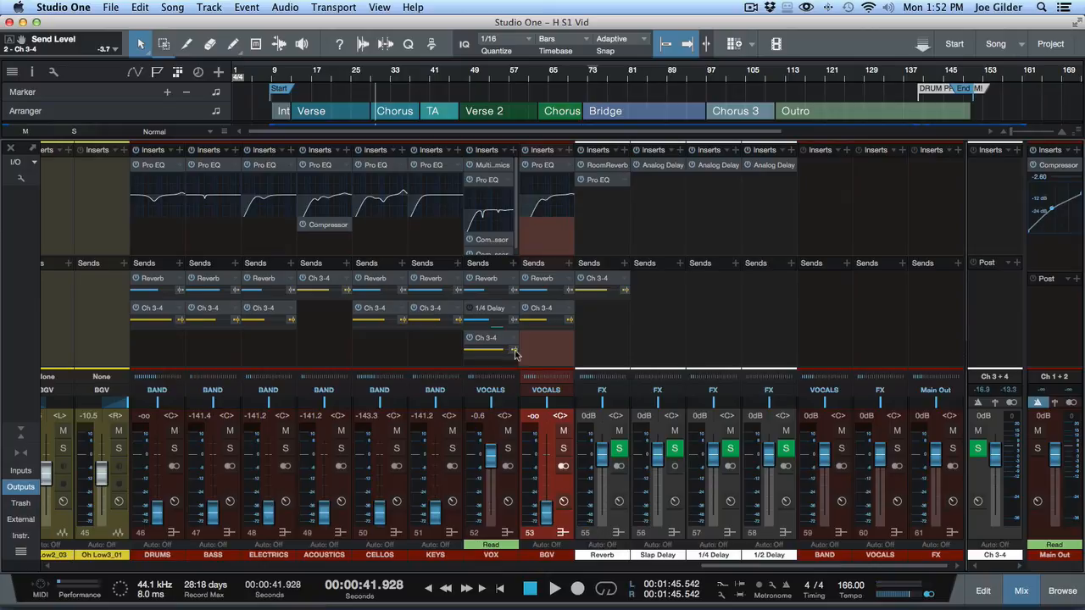
{"action": "mouse_move", "coordinate": [424, 465]}
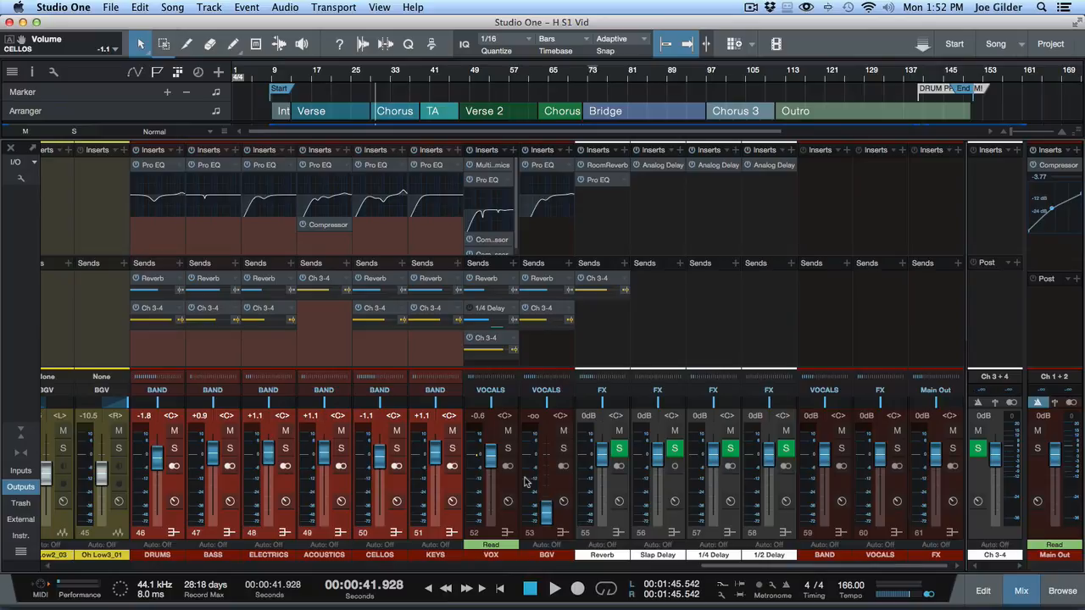
{"action": "mouse_move", "coordinate": [540, 345]}
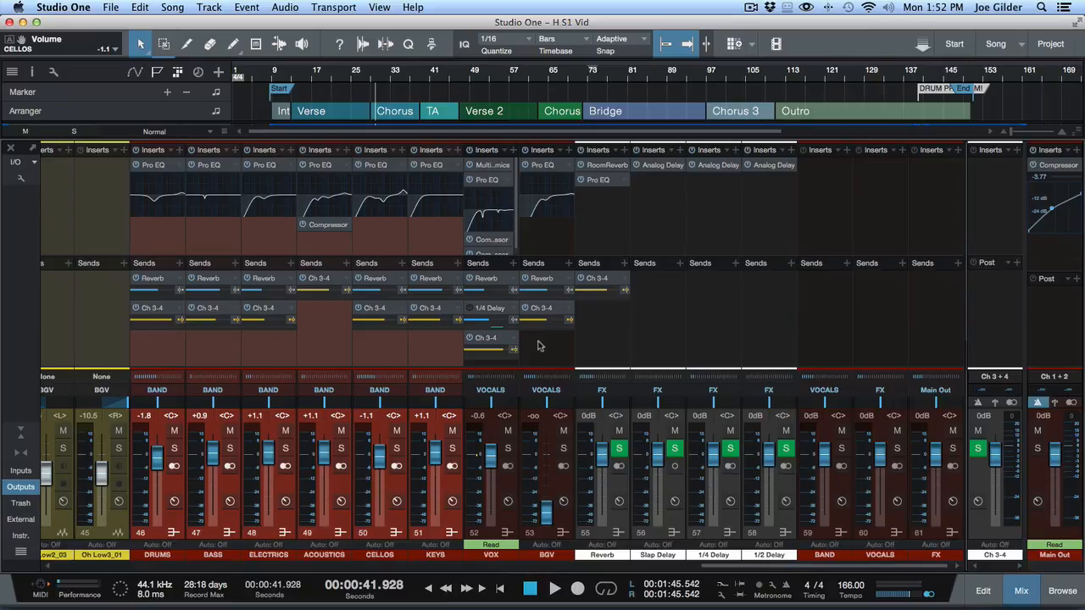
{"action": "mouse_move", "coordinate": [358, 366]}
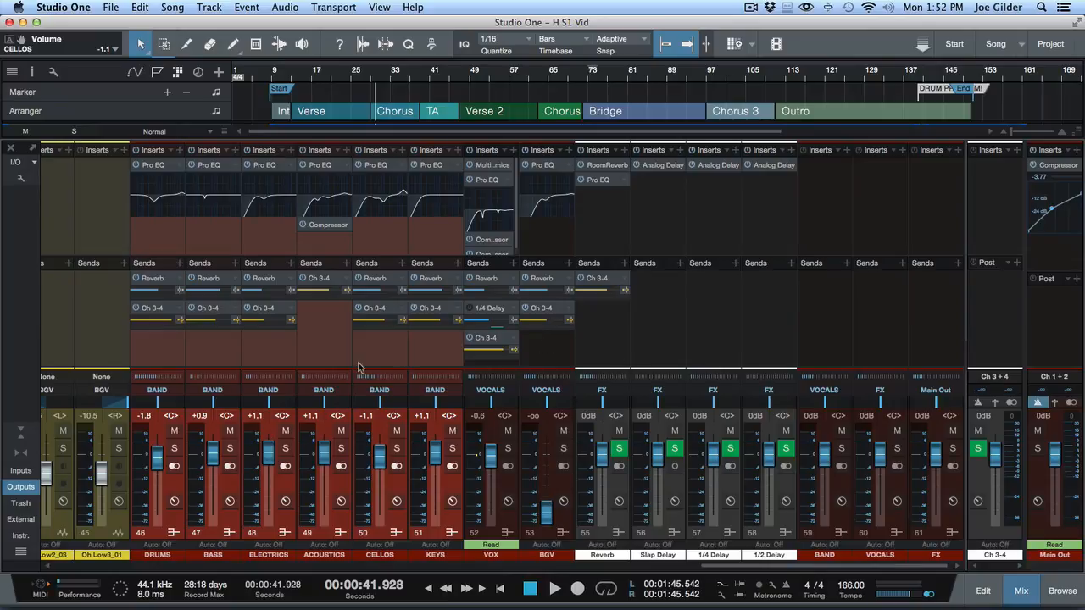